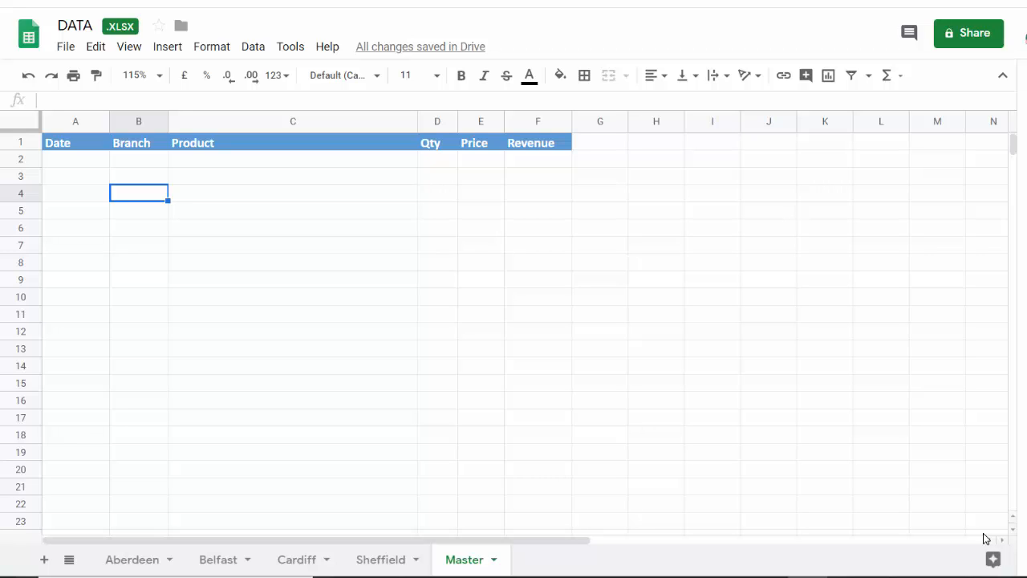
{"action": "mouse_move", "coordinate": [408, 484]}
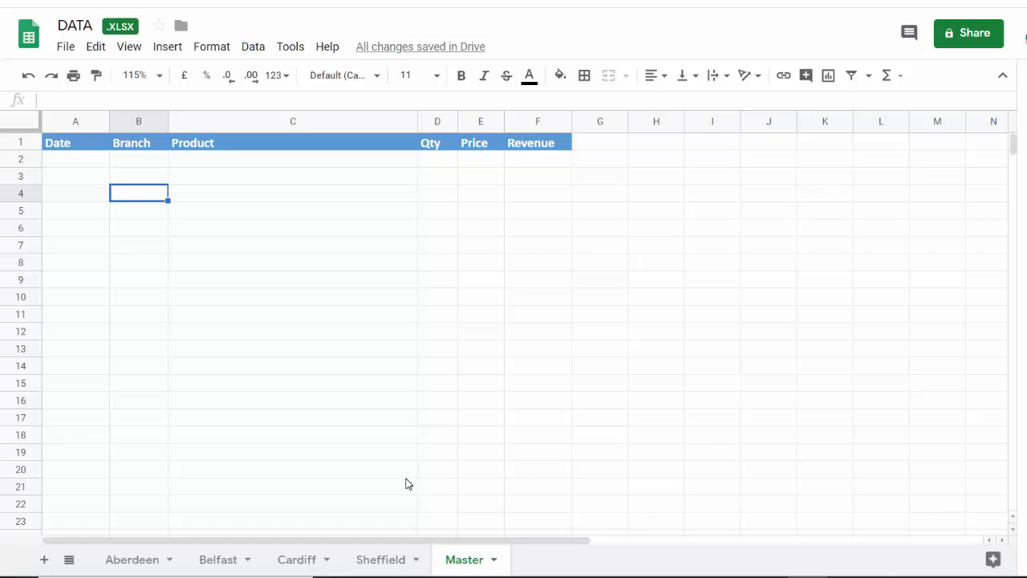
Step: Review the Aberdeen, Belfast, Cardiff and Sheffield branch sheets, then return to Master
{"action": "left_click", "coordinate": [132, 559]}
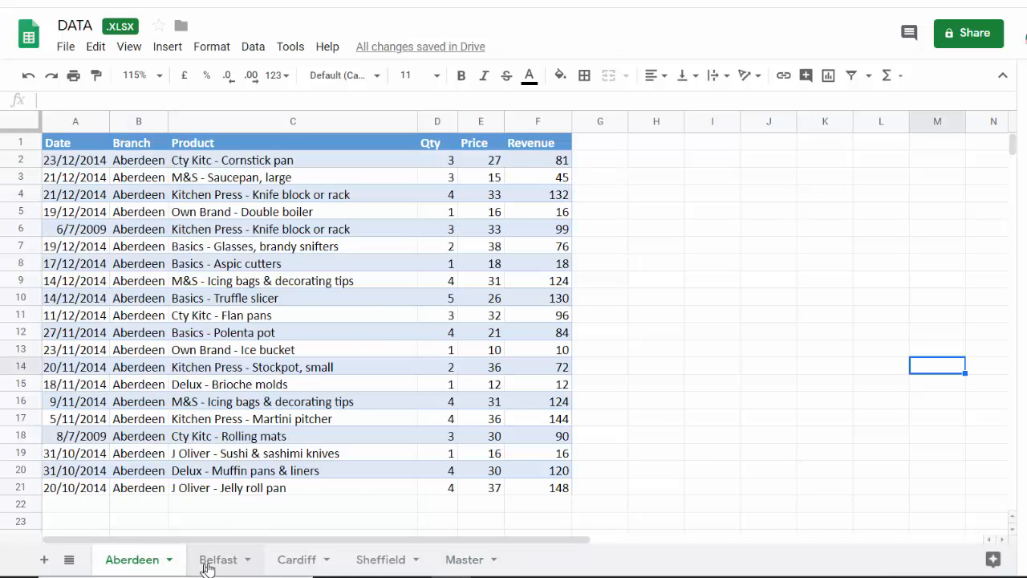
{"action": "left_click", "coordinate": [296, 560]}
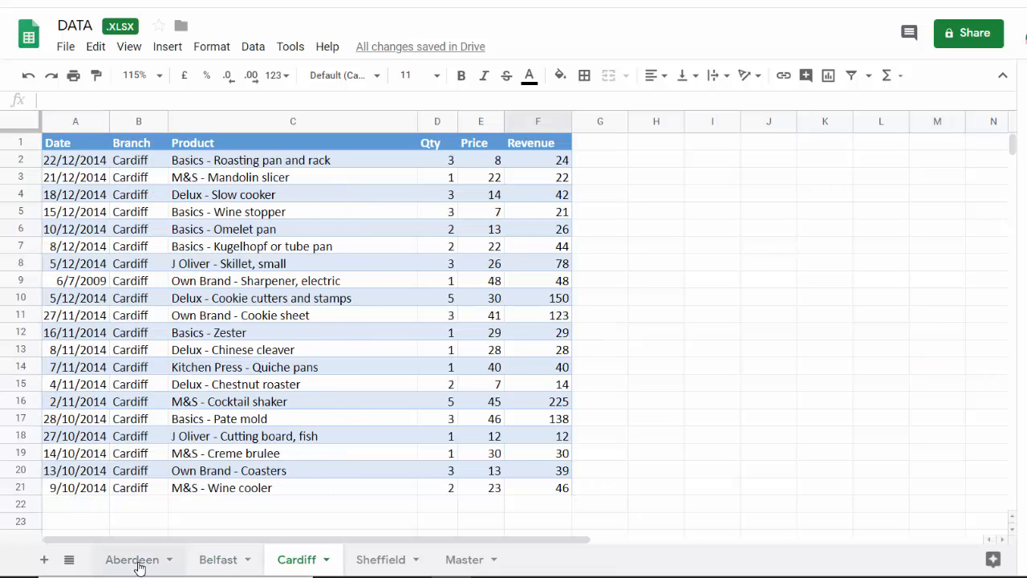
{"action": "left_click", "coordinate": [217, 559]}
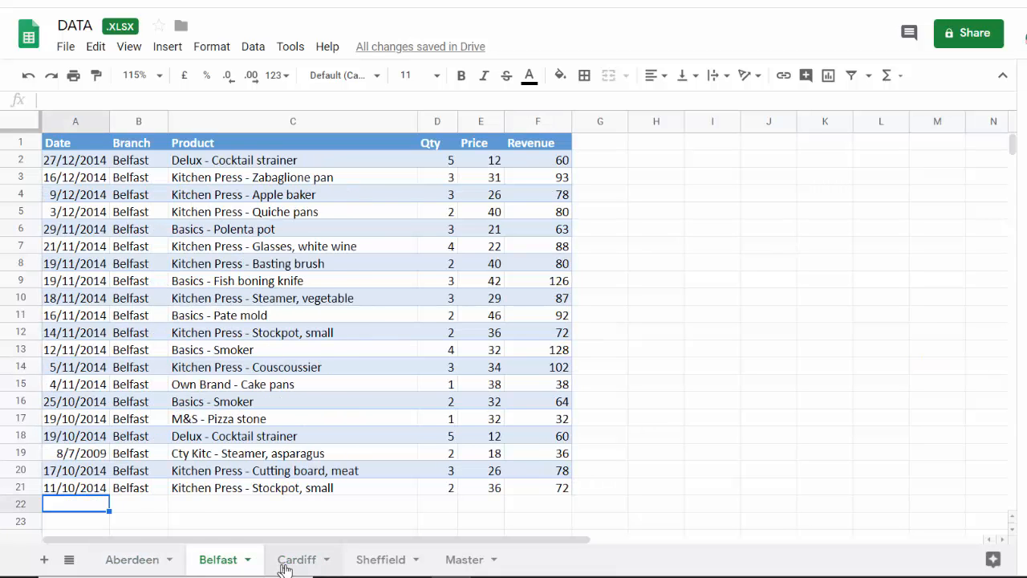
{"action": "left_click", "coordinate": [297, 559]}
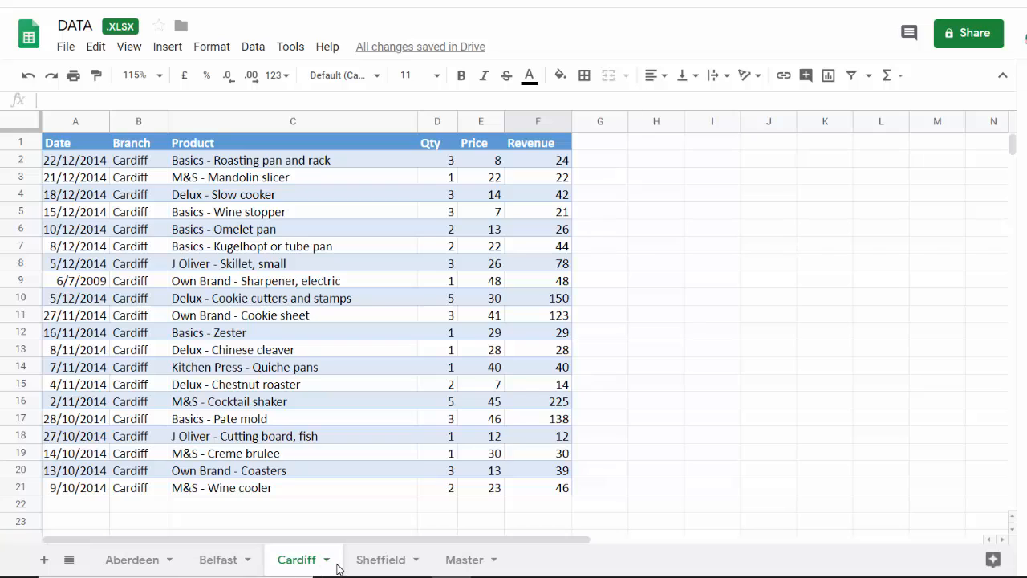
{"action": "left_click", "coordinate": [381, 559]}
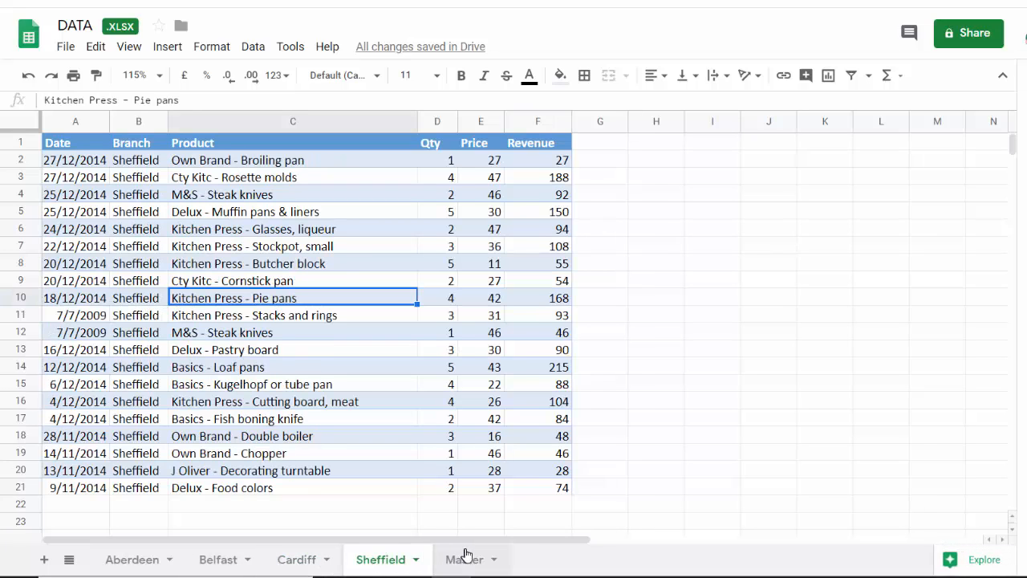
{"action": "left_click", "coordinate": [464, 560]}
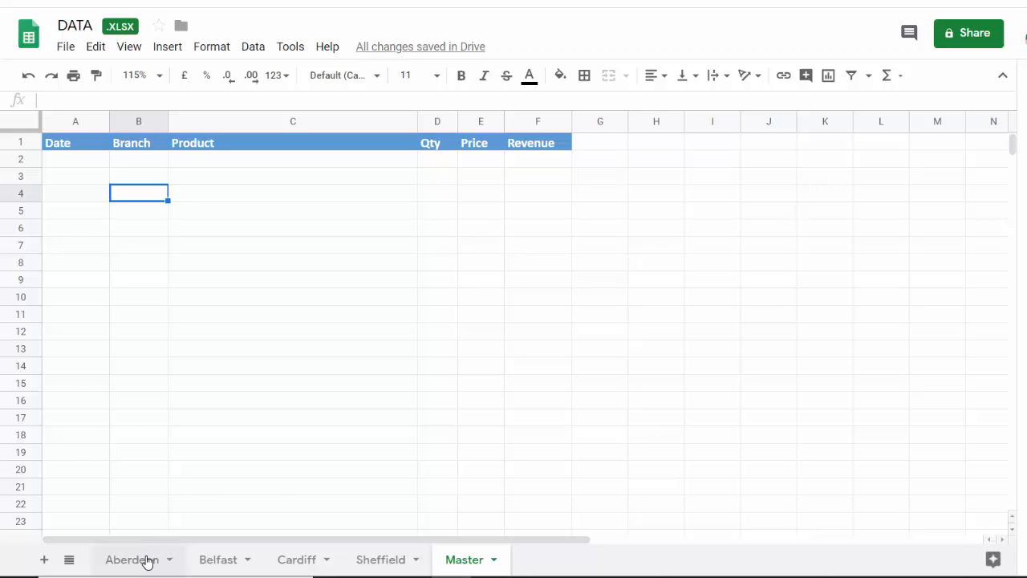
{"action": "left_click", "coordinate": [132, 560]}
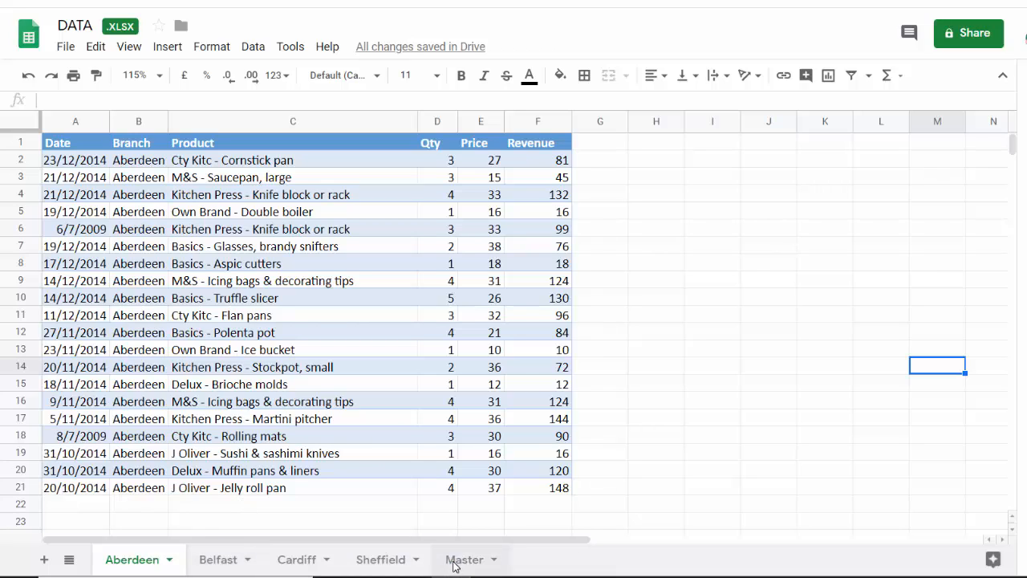
{"action": "left_click", "coordinate": [465, 559]}
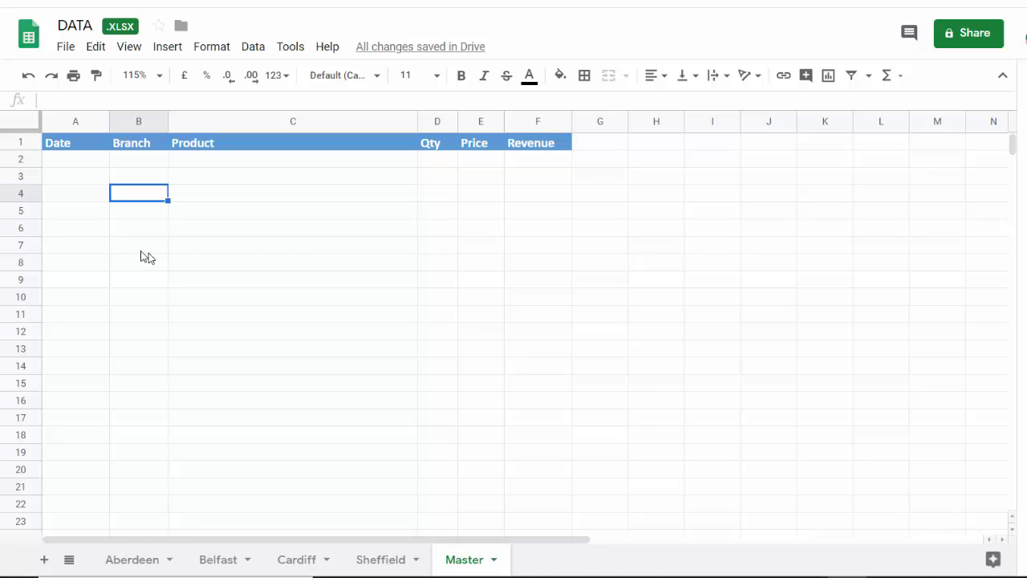
{"action": "mouse_move", "coordinate": [75, 163]}
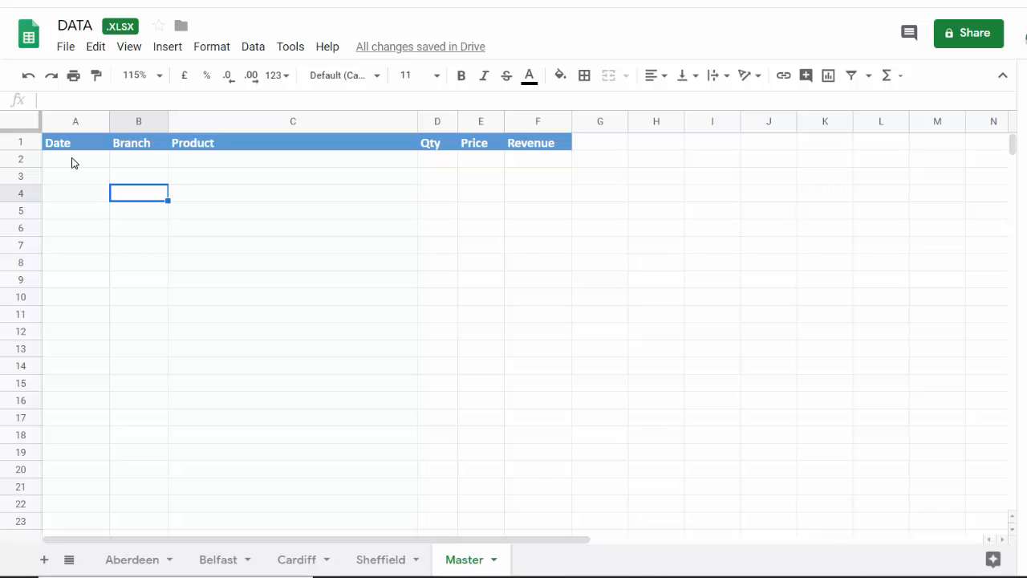
Step: Start a =query({ formula in Master cell A2
{"action": "left_click", "coordinate": [75, 159]}
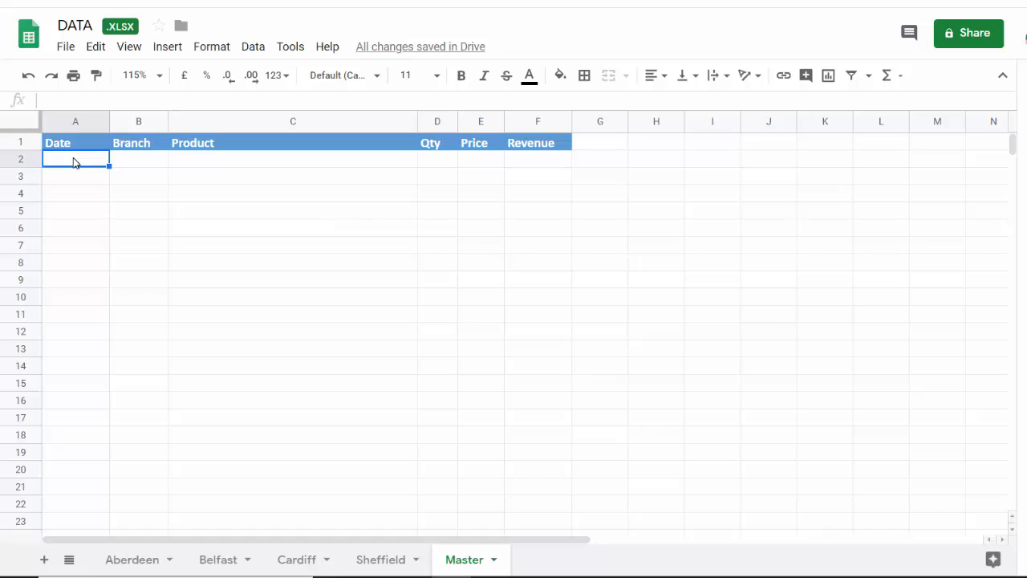
{"action": "mouse_move", "coordinate": [79, 162]}
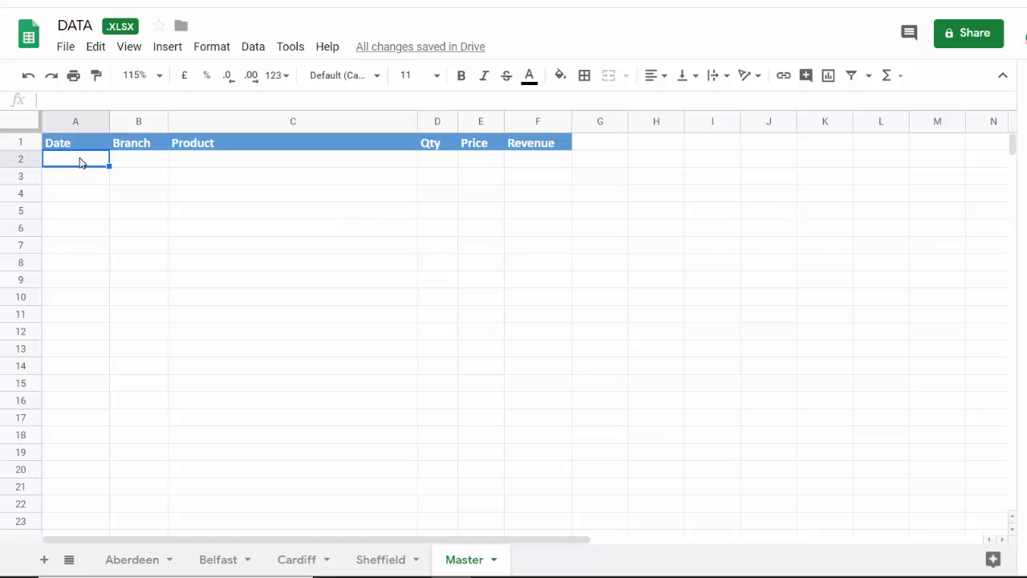
{"action": "type", "text": "="}
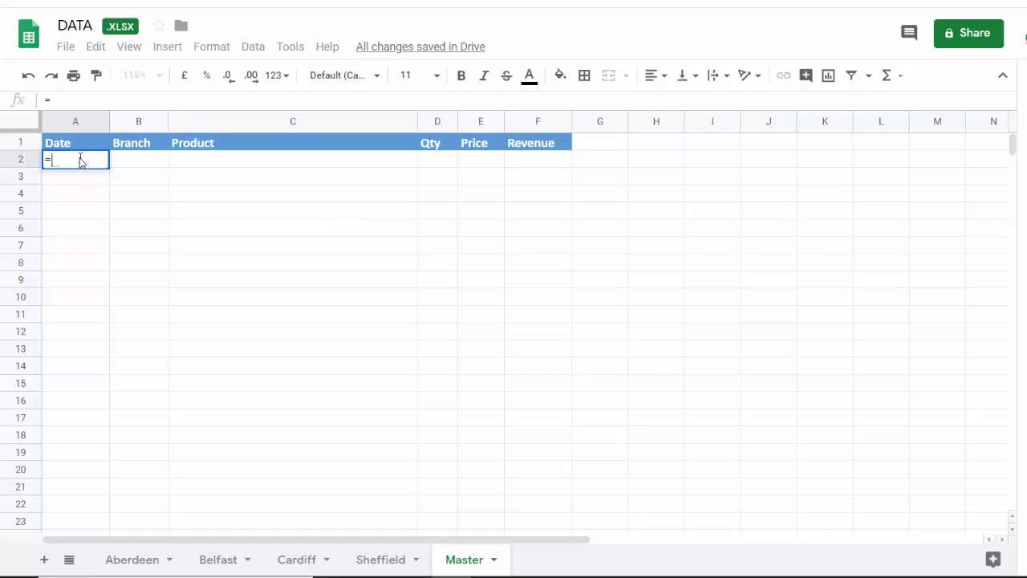
{"action": "type", "text": "q"}
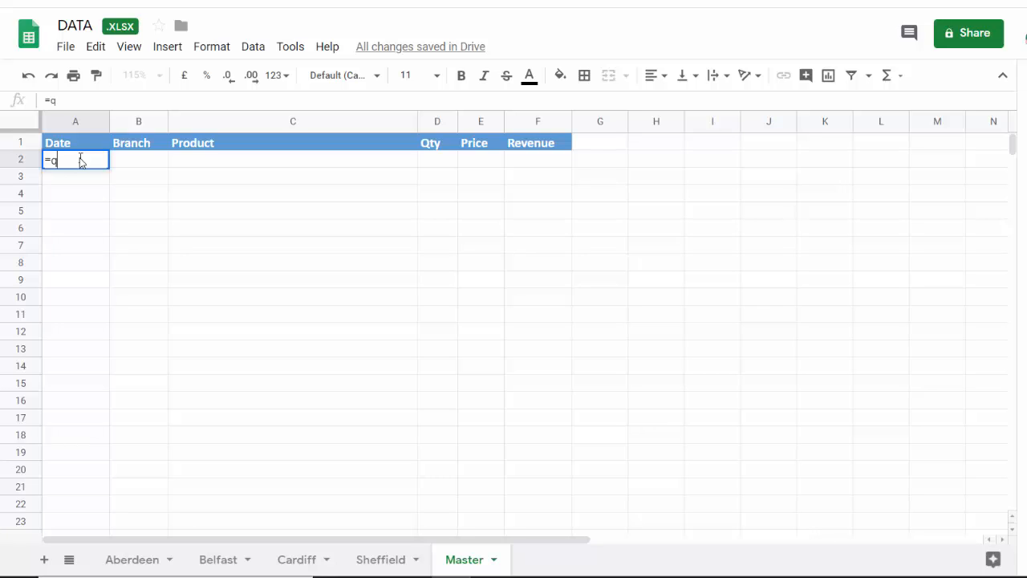
{"action": "type", "text": "uery("}
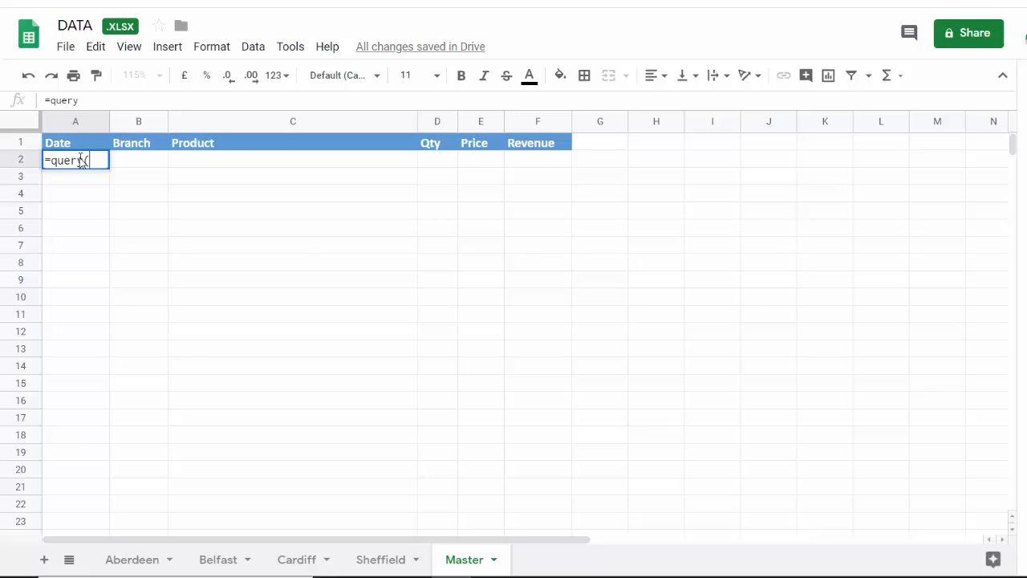
{"action": "type", "text": "("}
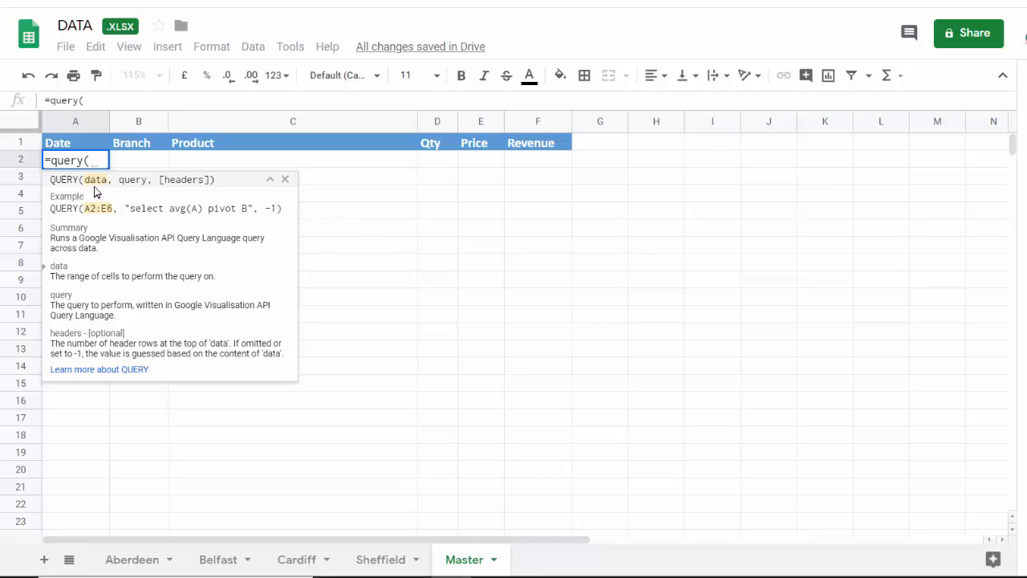
{"action": "mouse_move", "coordinate": [97, 175]}
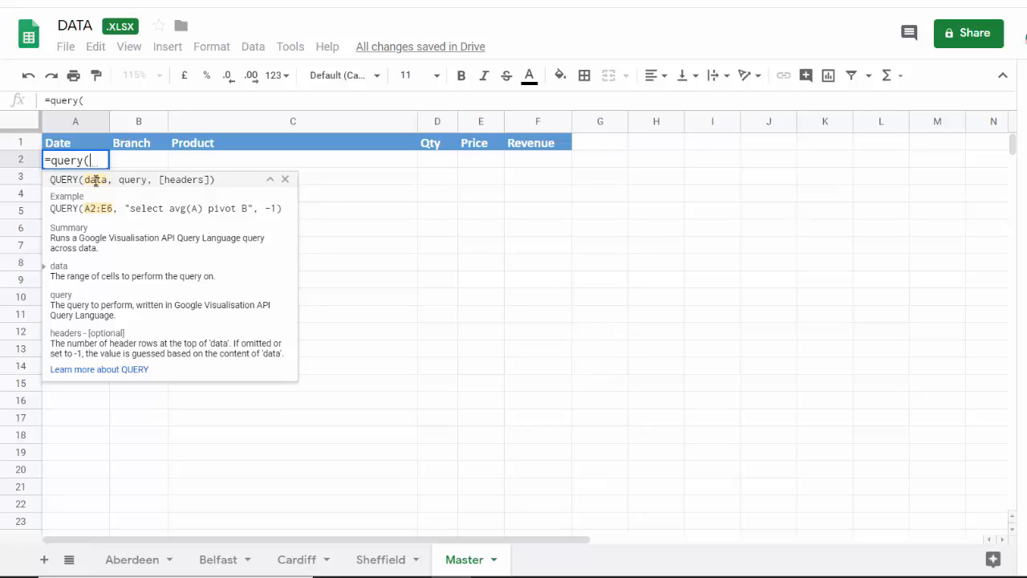
{"action": "mouse_move", "coordinate": [100, 190]}
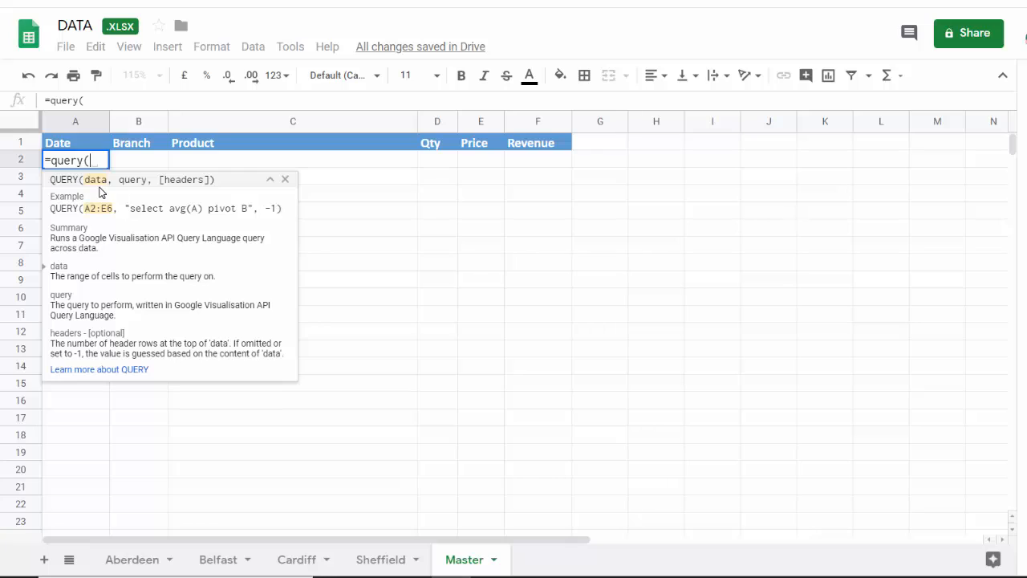
{"action": "type", "text": "{"}
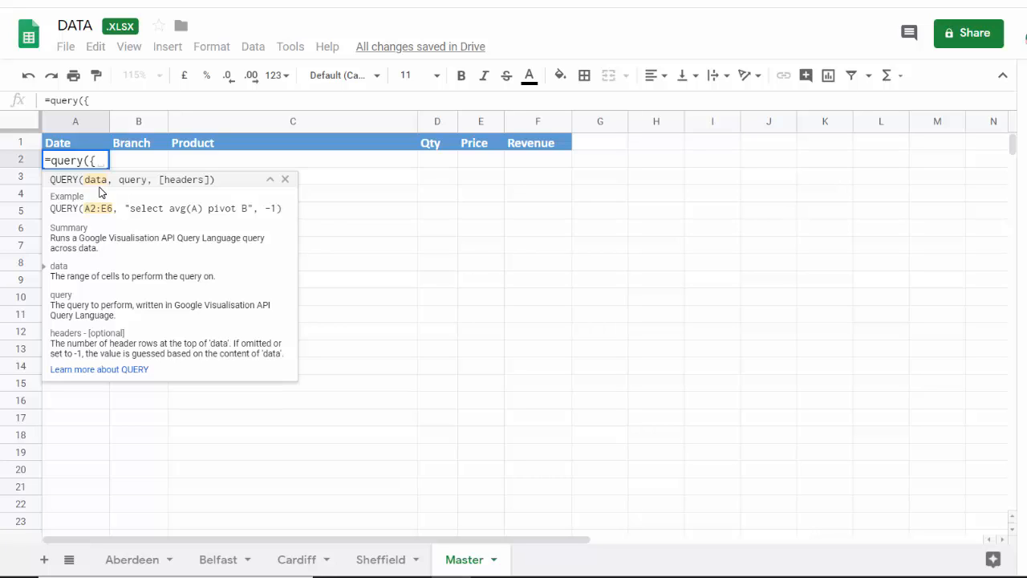
{"action": "mouse_move", "coordinate": [130, 559]}
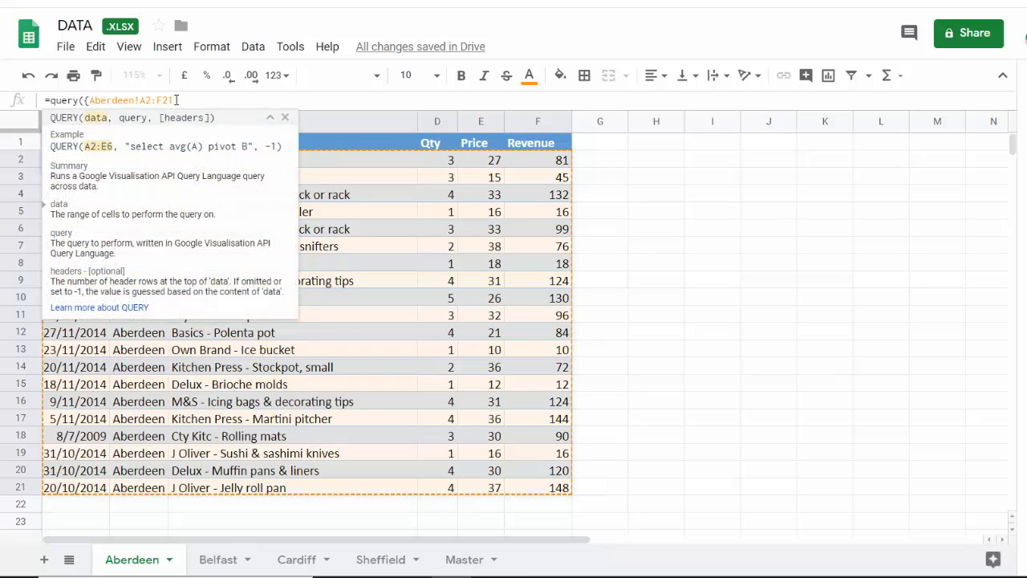
Step: Make the Aberdeen range open-ended as A2:F and add a semicolon separator
{"action": "key", "text": "BackSpace"}
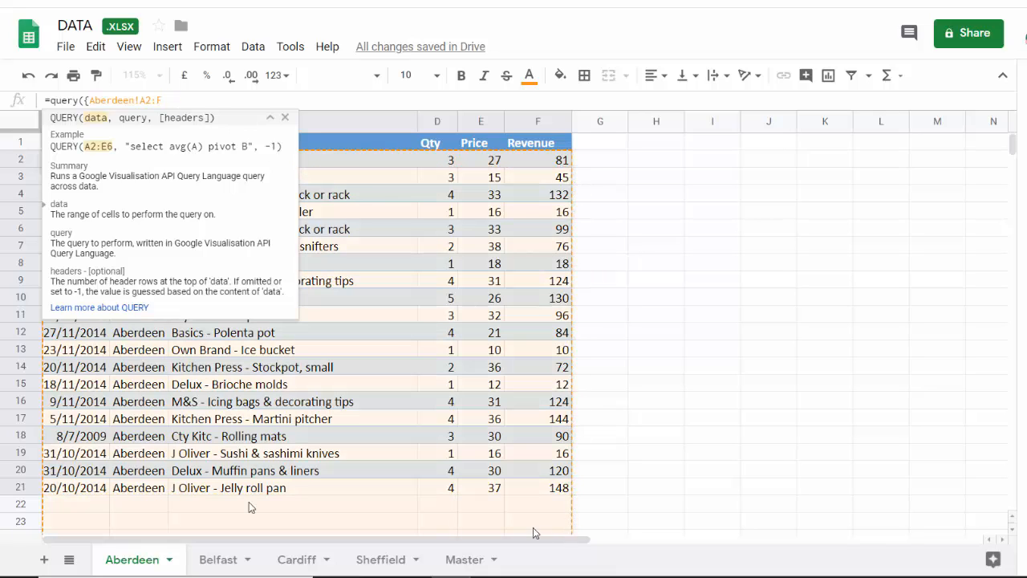
{"action": "mouse_move", "coordinate": [514, 223]}
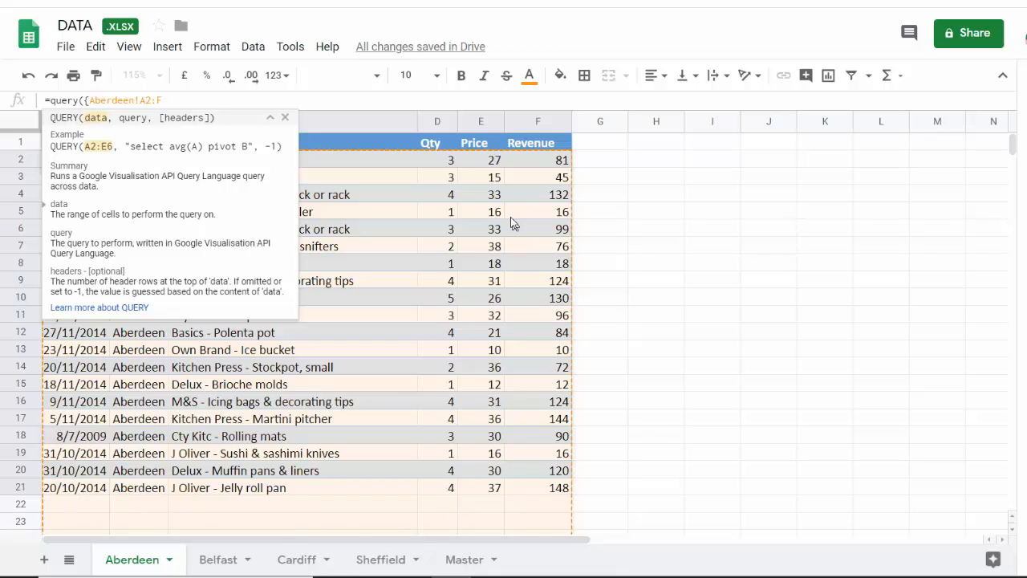
{"action": "mouse_move", "coordinate": [548, 513]}
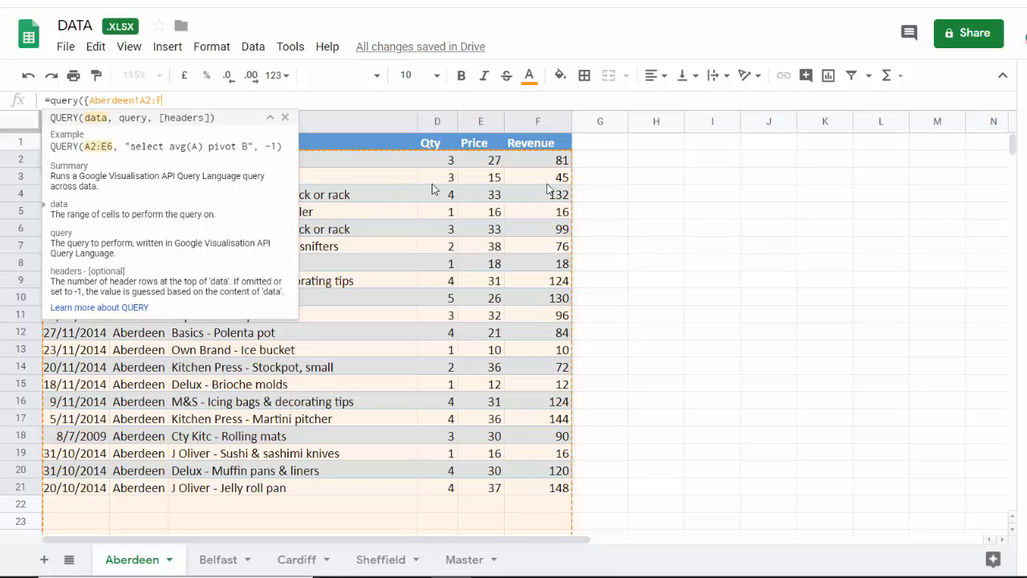
{"action": "mouse_move", "coordinate": [281, 259]}
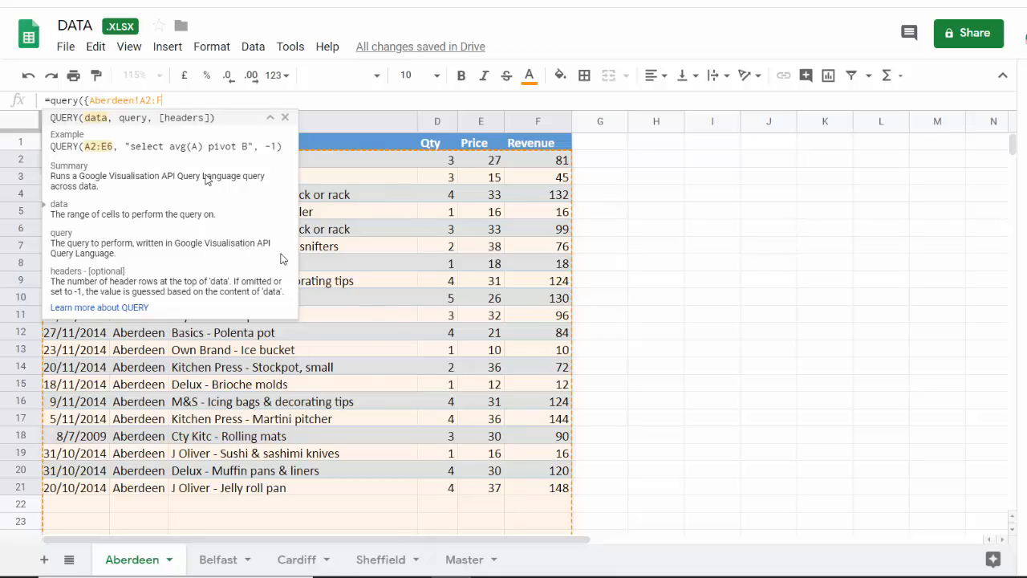
{"action": "left_click", "coordinate": [165, 99]}
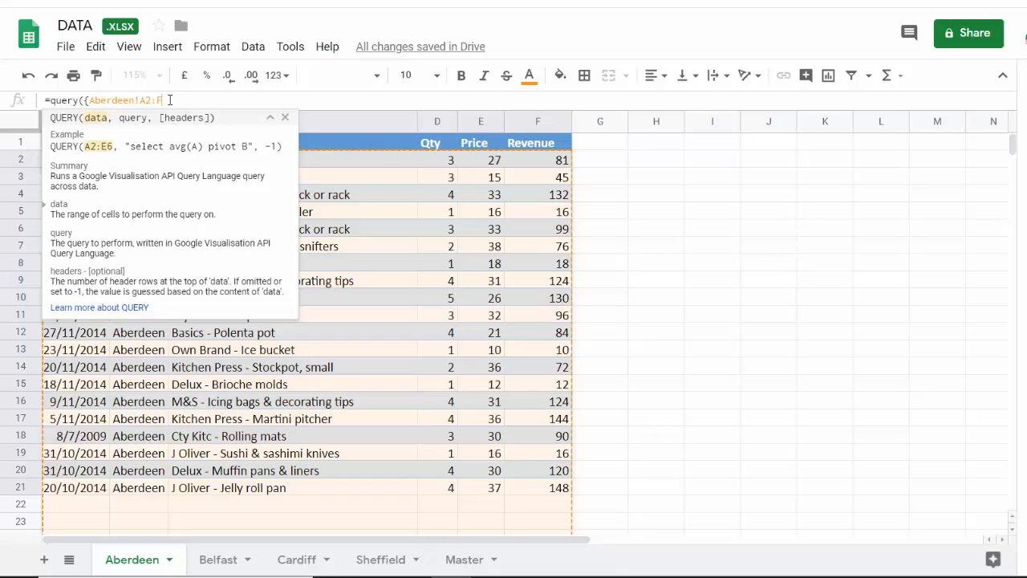
{"action": "type", "text": ";"}
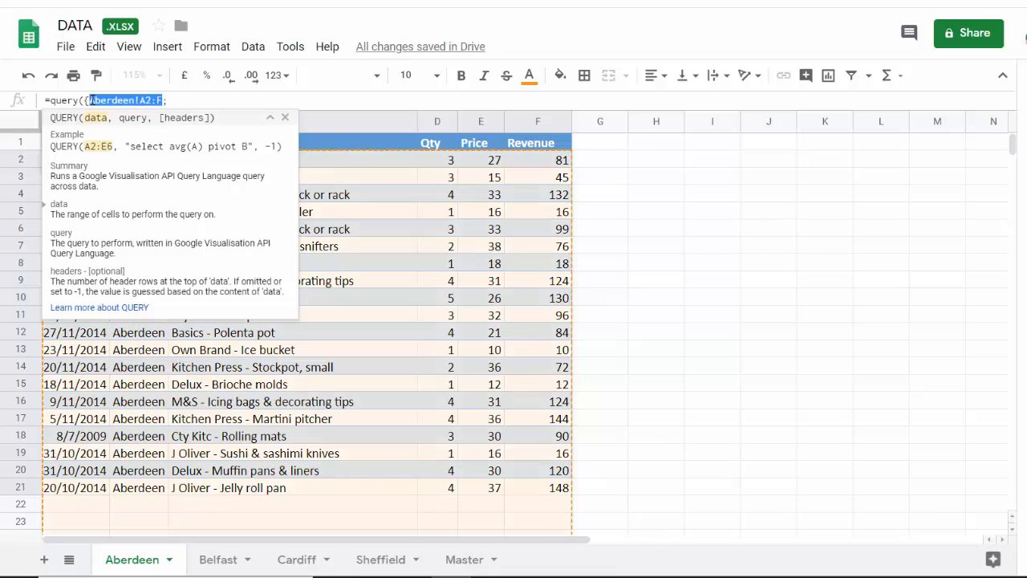
Step: Add Belfast, Cardiff and Sheffield A2:F ranges after Aberdeen and close the array
{"action": "key", "text": "ctrl+c"}
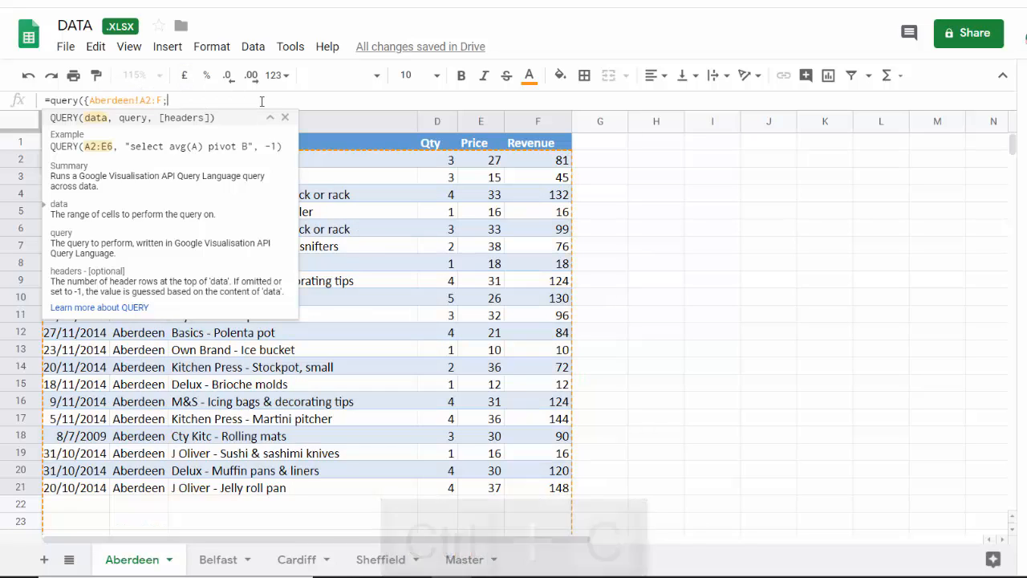
{"action": "key", "text": "ctrl+v"}
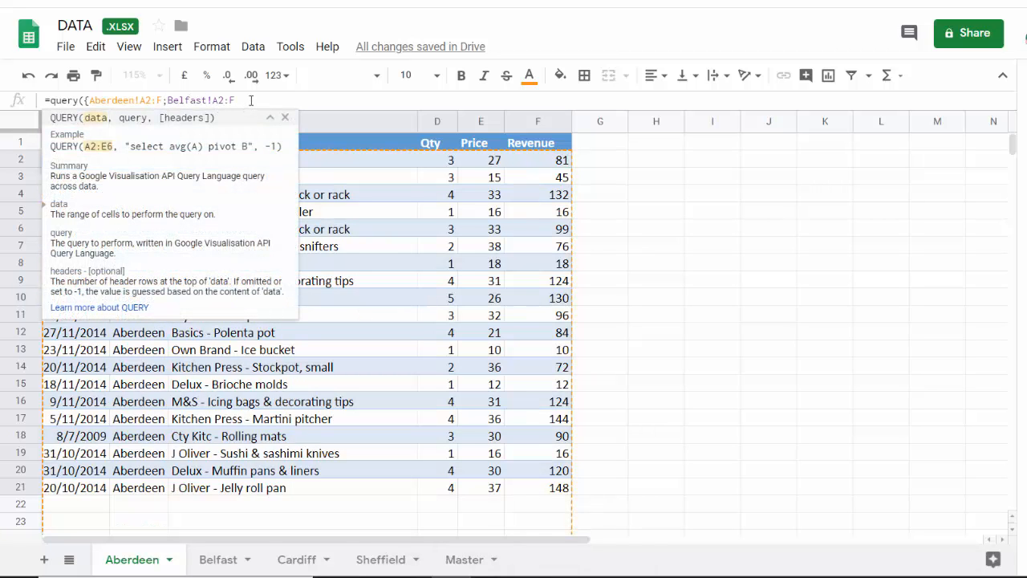
{"action": "type", "text": ":"}
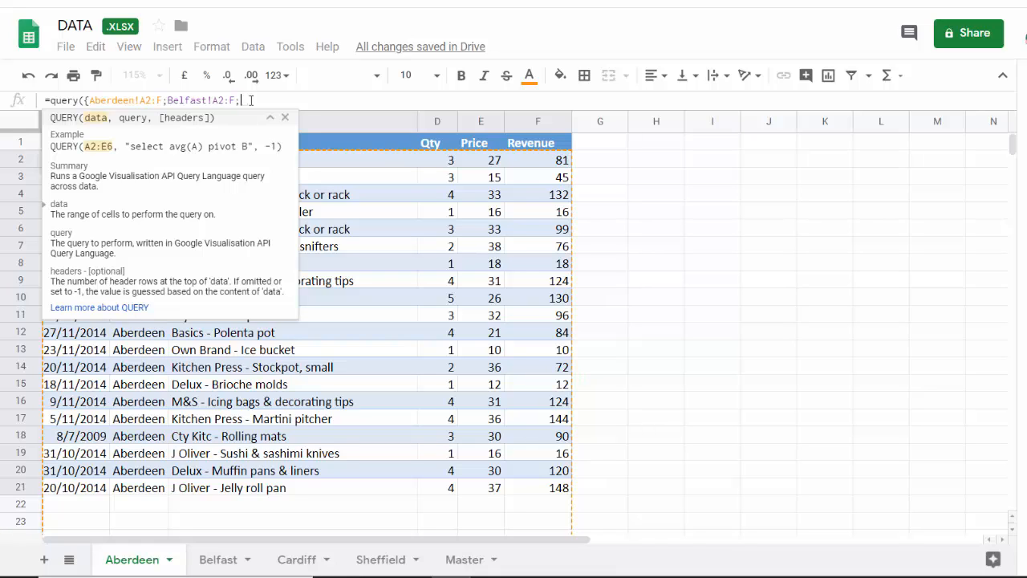
{"action": "key", "text": "ctrl+v"}
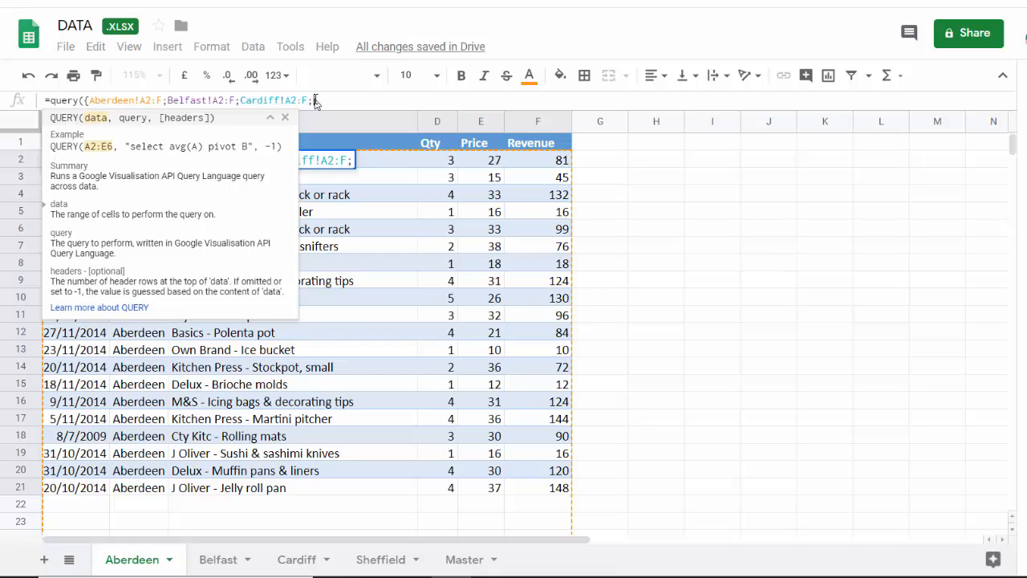
{"action": "key", "text": "ctrl+v"}
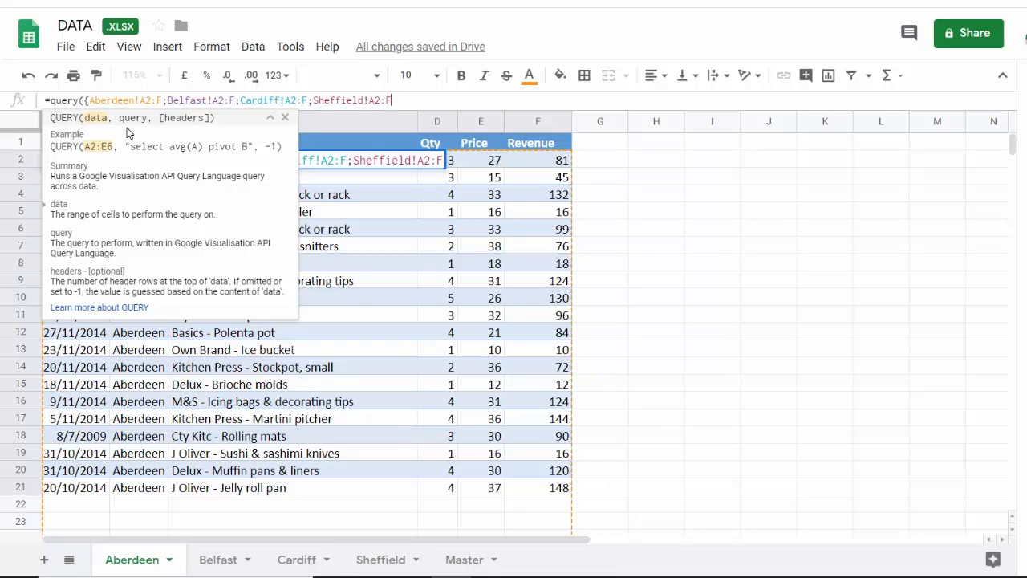
{"action": "type", "text": "})"}
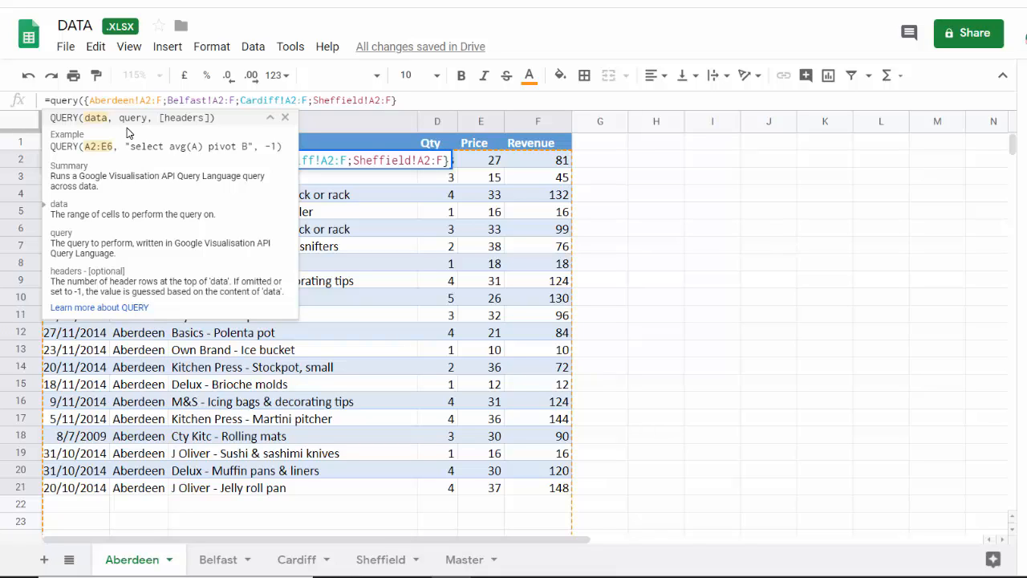
Step: Run the stacked formula, then add a comma after the array for the query text
{"action": "left_click", "coordinate": [464, 559]}
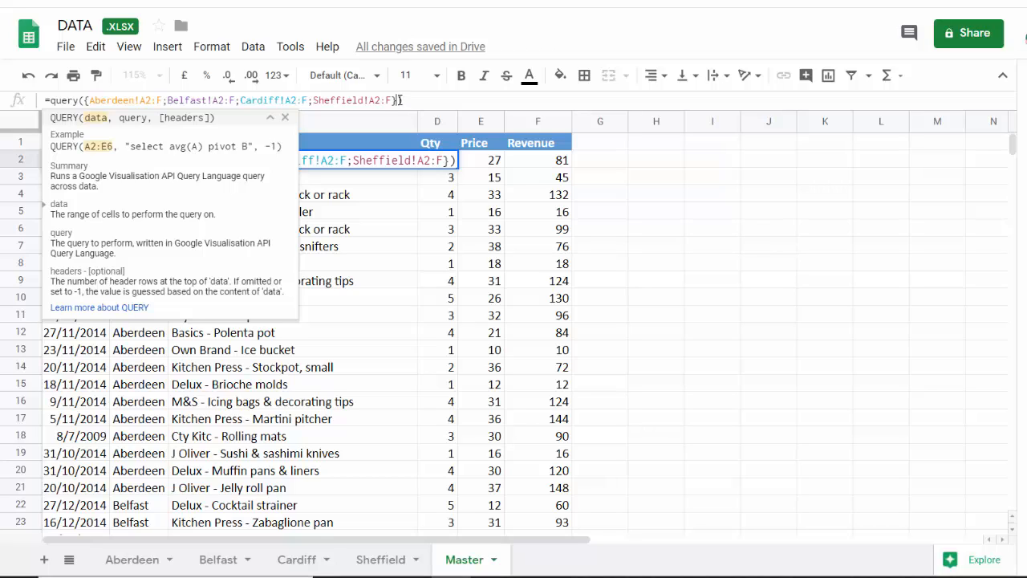
{"action": "type", "text": ","}
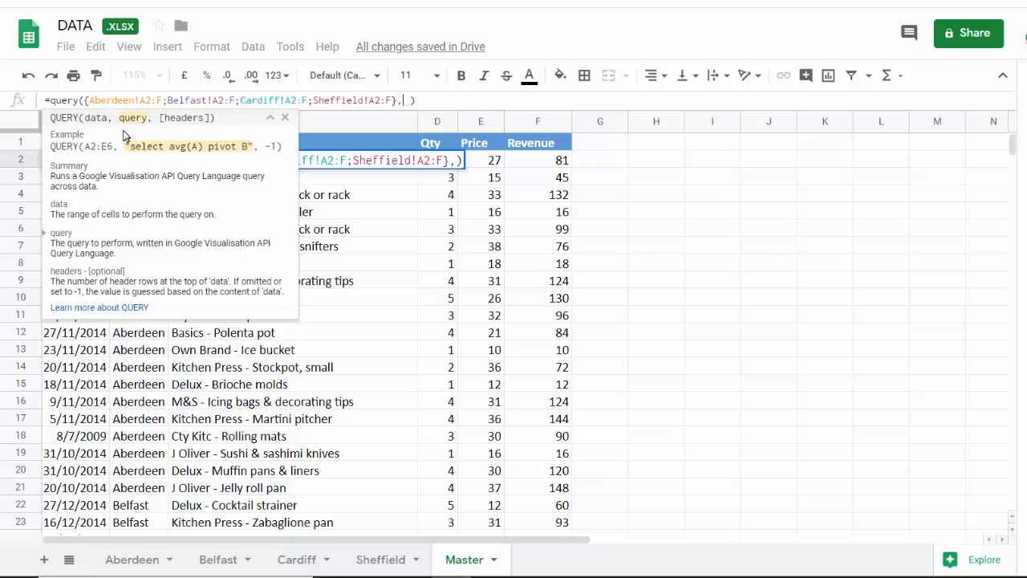
{"action": "mouse_move", "coordinate": [132, 128]}
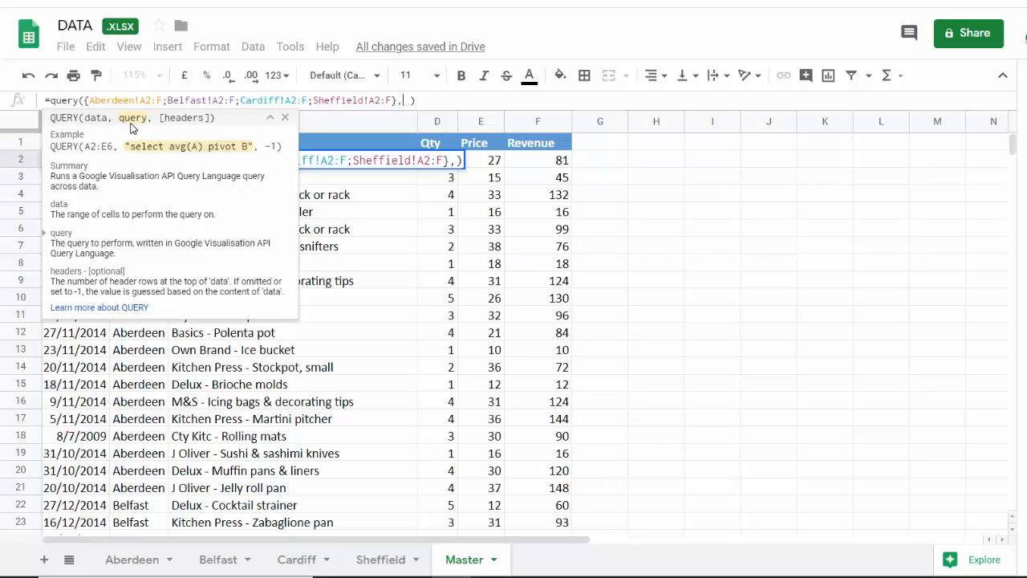
{"action": "mouse_move", "coordinate": [171, 134]}
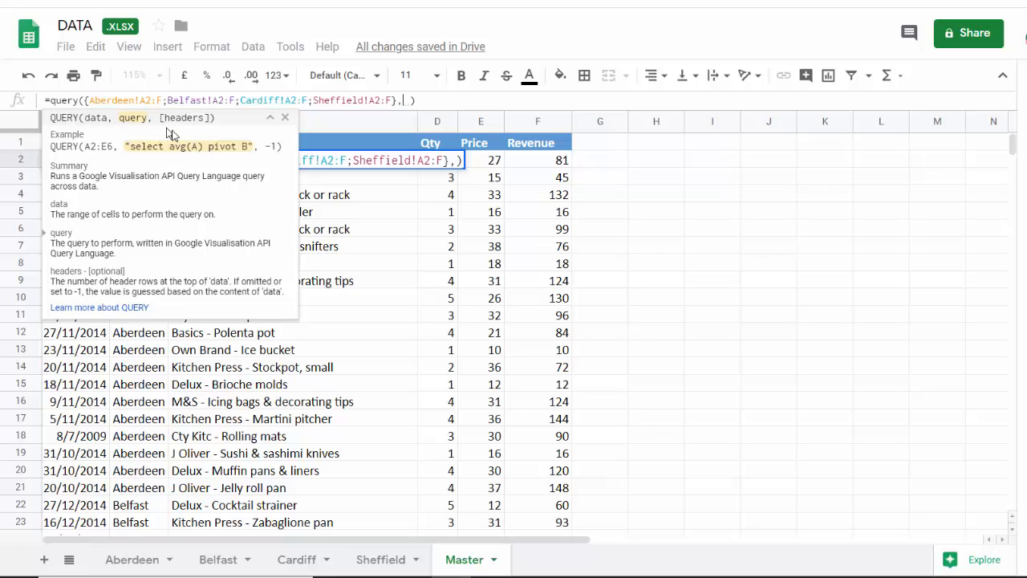
{"action": "mouse_move", "coordinate": [416, 314]}
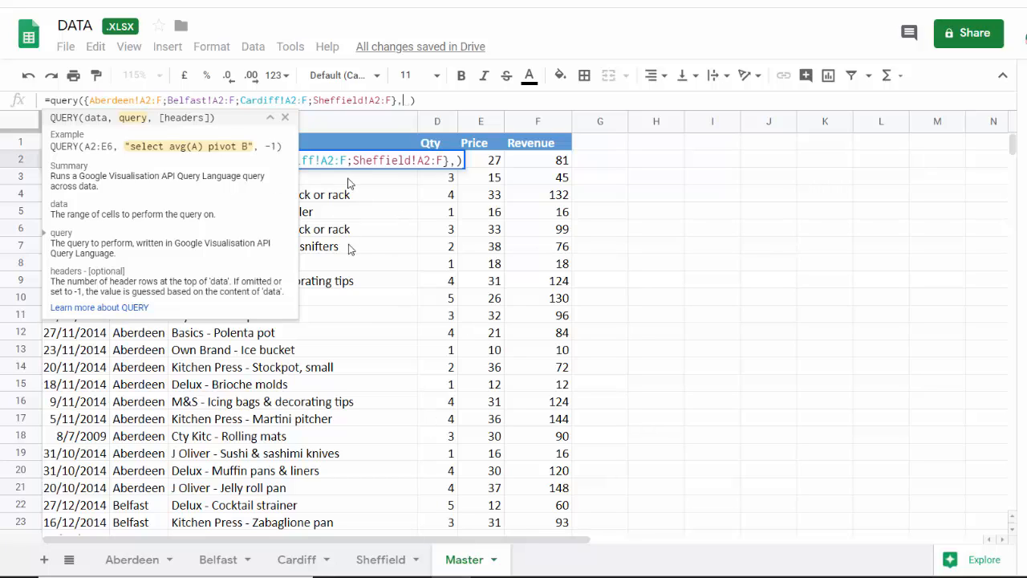
{"action": "mouse_move", "coordinate": [370, 443]}
{"action": "type", "text": "\""}
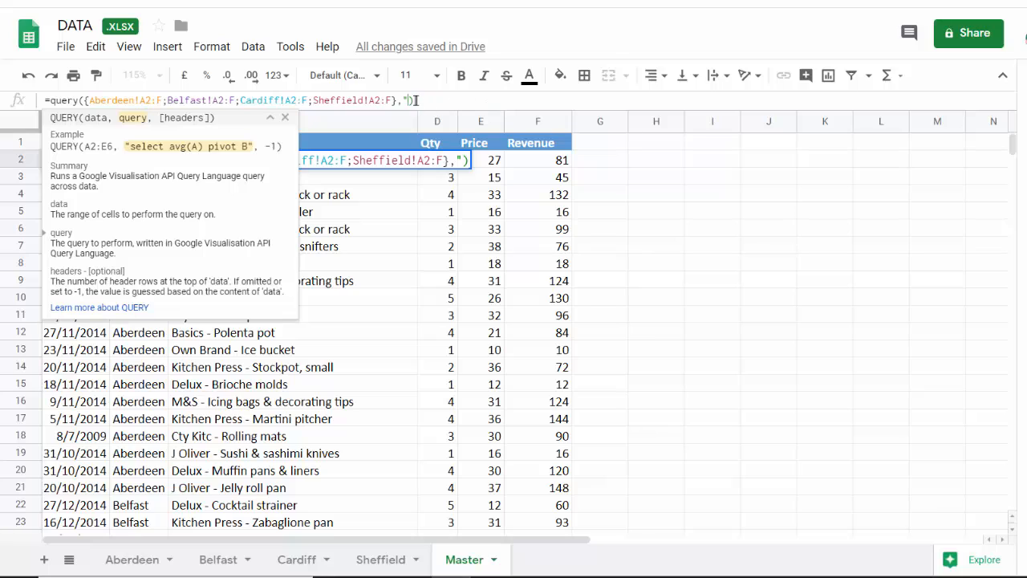
{"action": "mouse_move", "coordinate": [415, 100]}
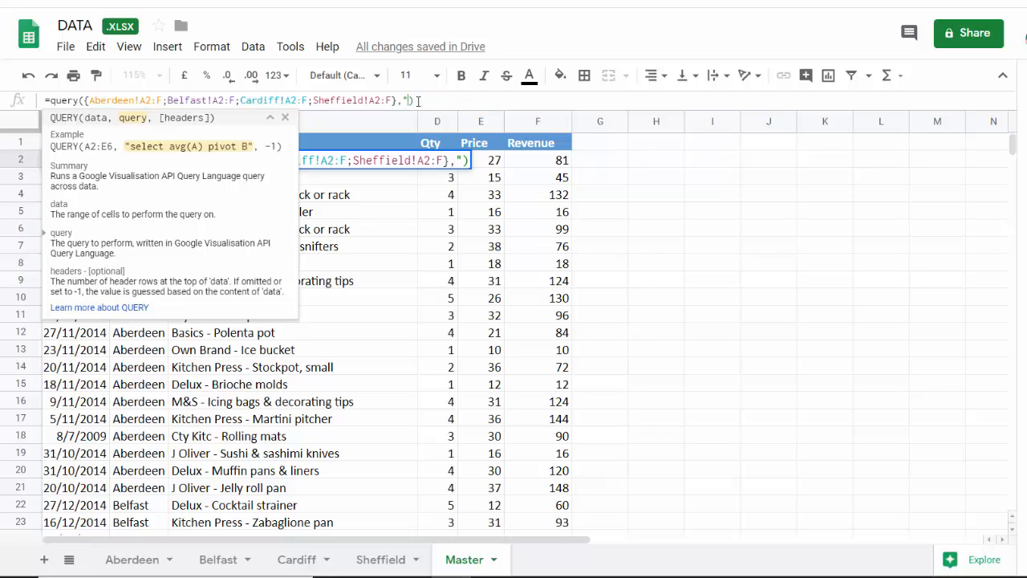
Step: Enter the query string "select * where Col1 is not Null" and commit the formula
{"action": "type", "text": "select * where"}
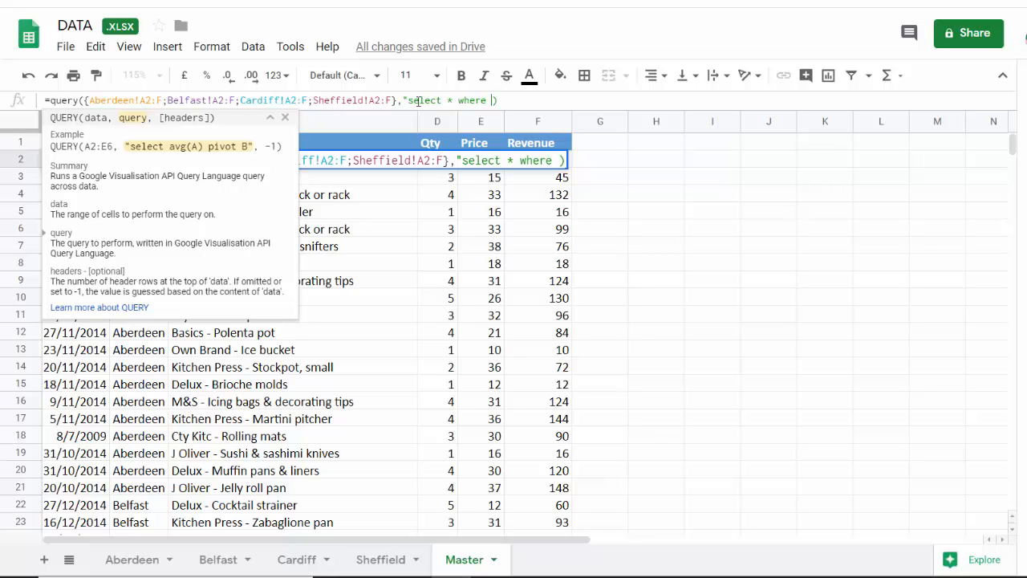
{"action": "type", "text": "Col1"}
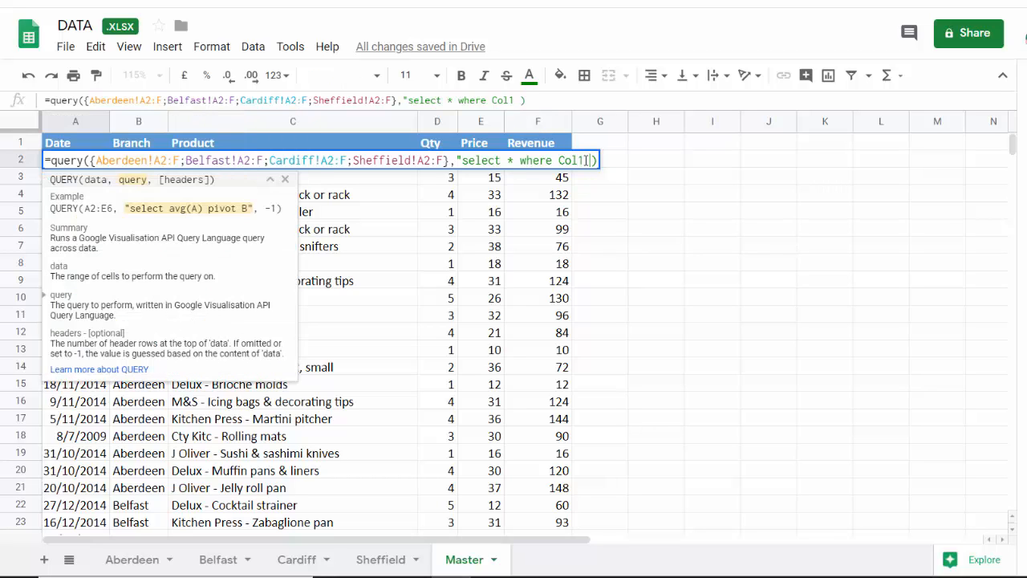
{"action": "type", "text": "is not"}
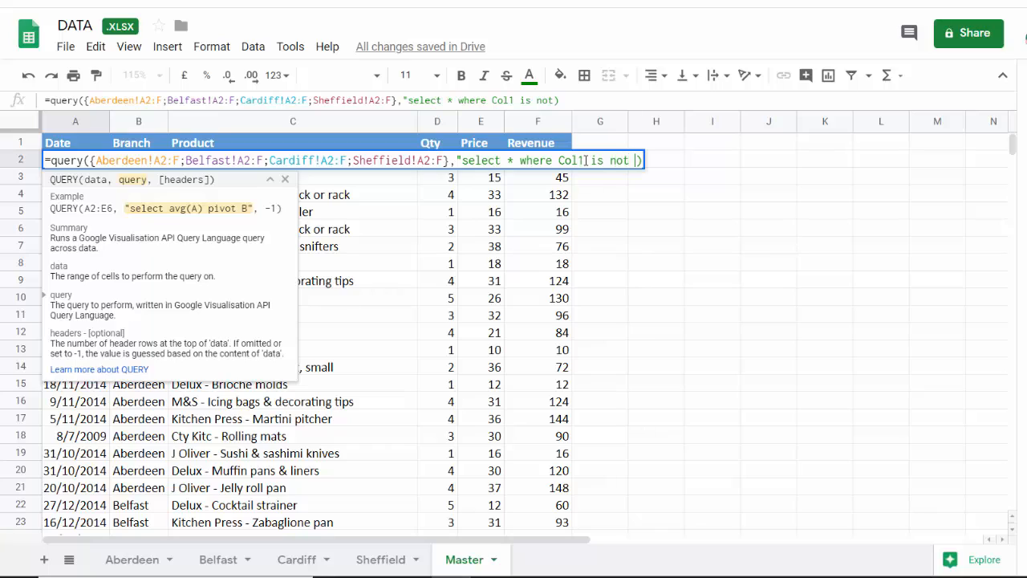
{"action": "type", "text": "Null"}
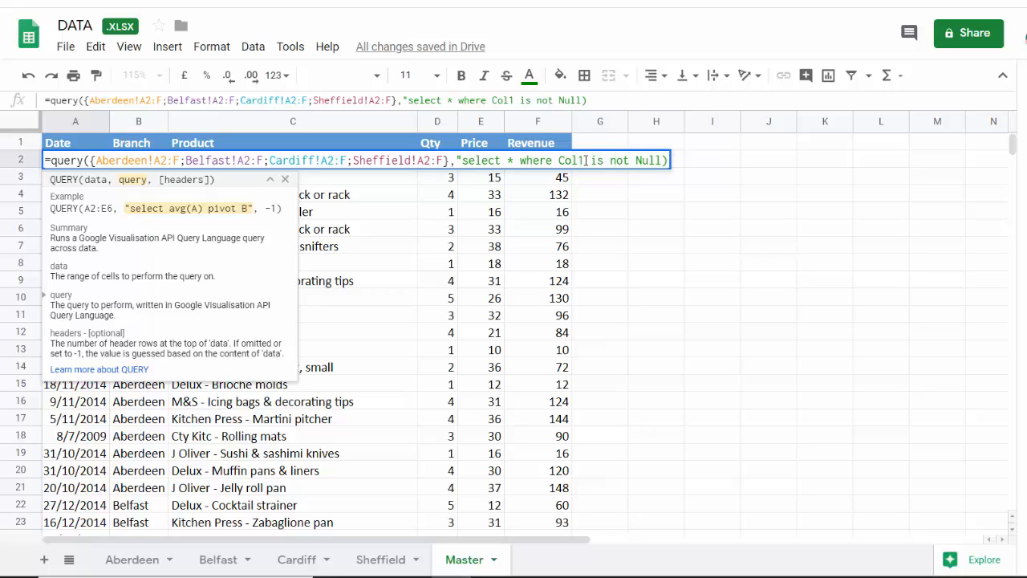
{"action": "type", "text": "\""}
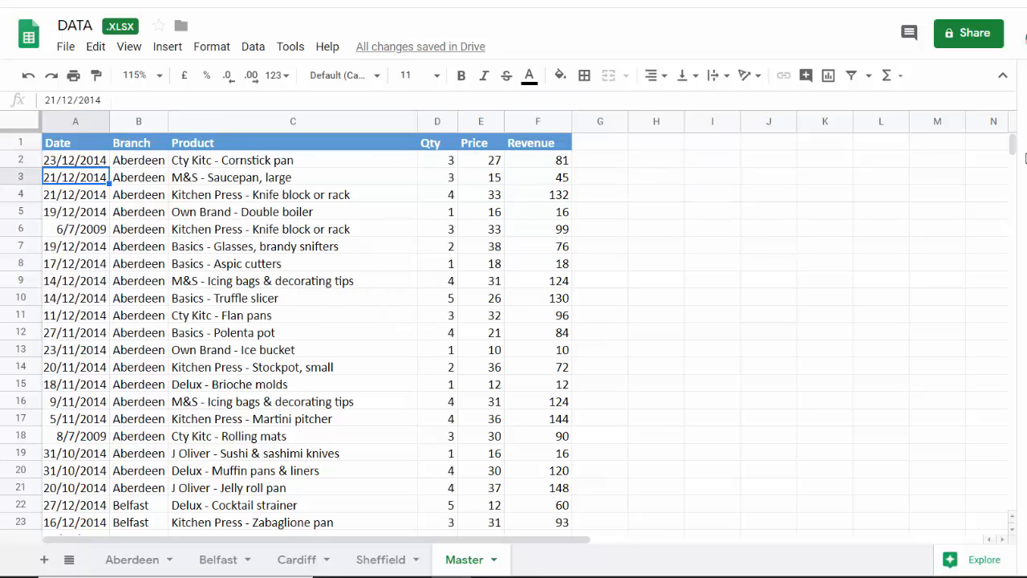
Step: Scroll the Master results and select the Kitchen Press - Knife block or rack entry
{"action": "scroll", "scroll_direction": "down", "scroll_amount": 3}
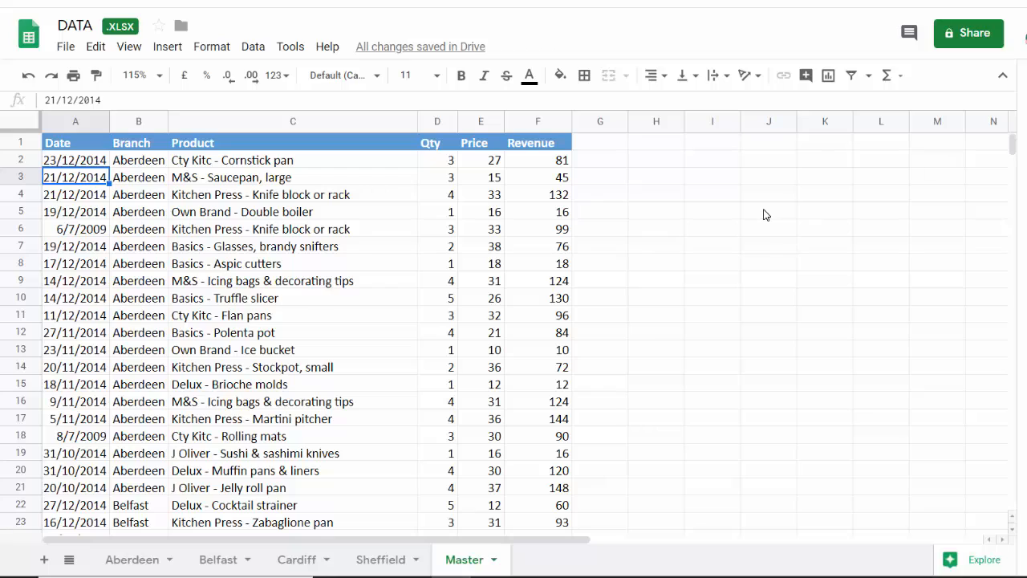
{"action": "left_click", "coordinate": [293, 195]}
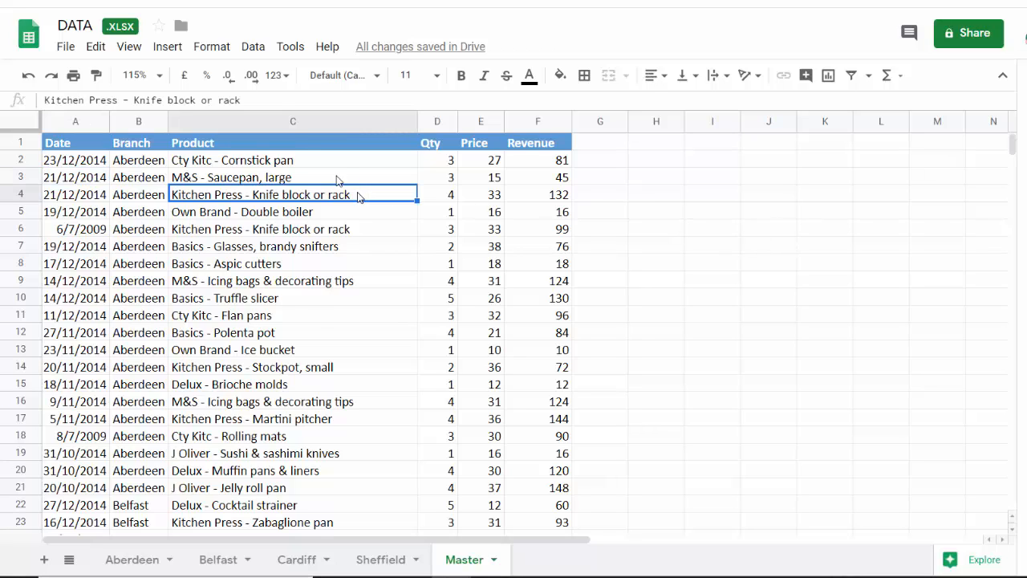
{"action": "mouse_move", "coordinate": [132, 559]}
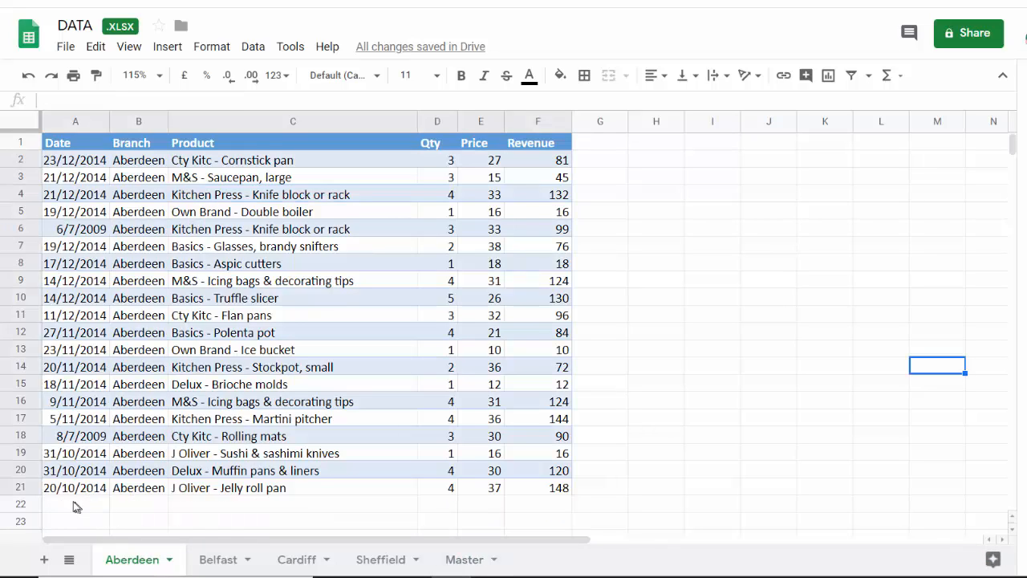
{"action": "mouse_move", "coordinate": [87, 507]}
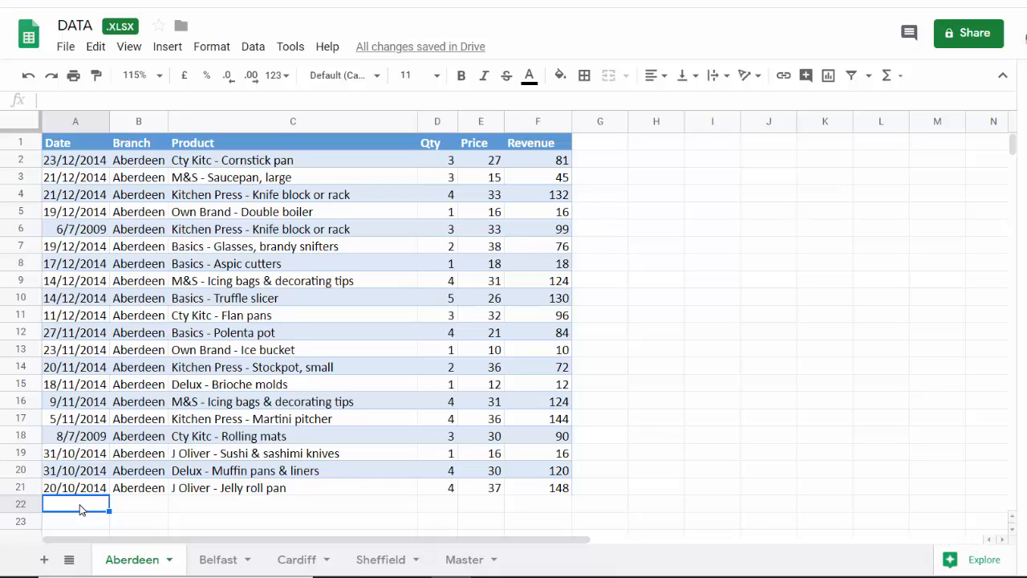
Step: Fill Aberdeen row 22: 03/01/2020, Basics - Flan Pan, qty 6, price 67, revenue =D22*E22
{"action": "key", "text": "ctrl+;"}
{"action": "type", "text": "Aberdeen"}
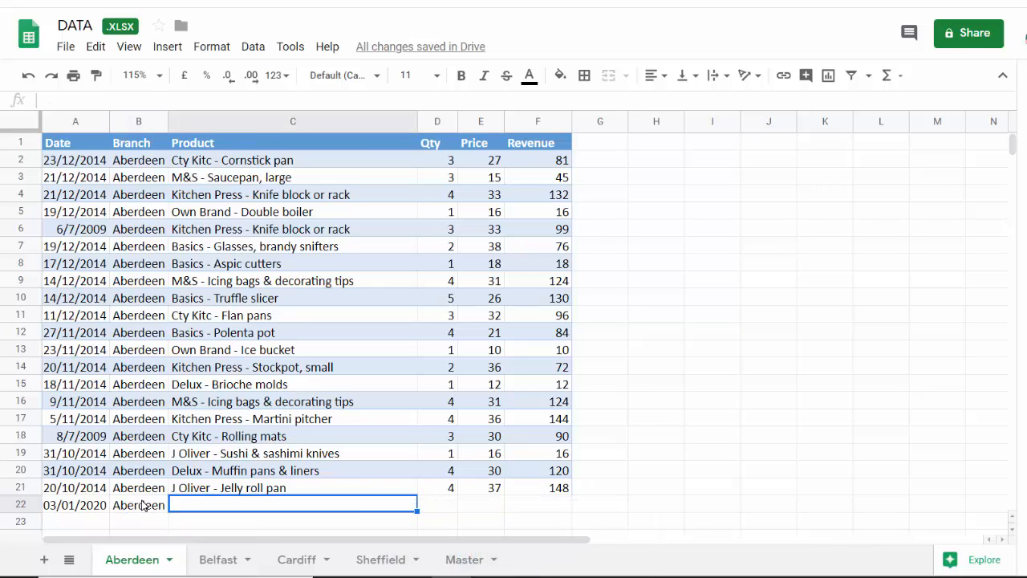
{"action": "type", "text": "Basics"}
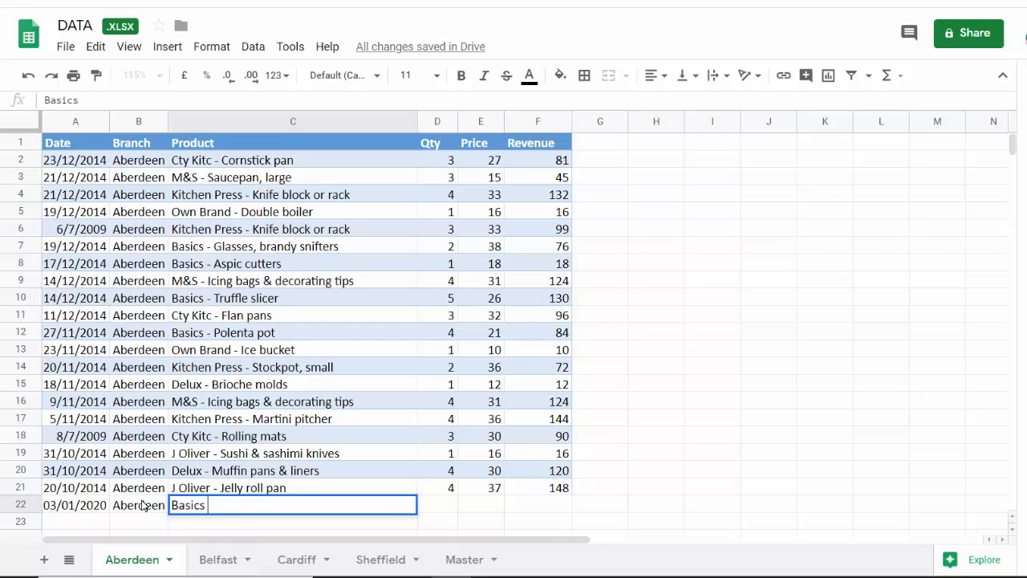
{"action": "type", "text": "-"}
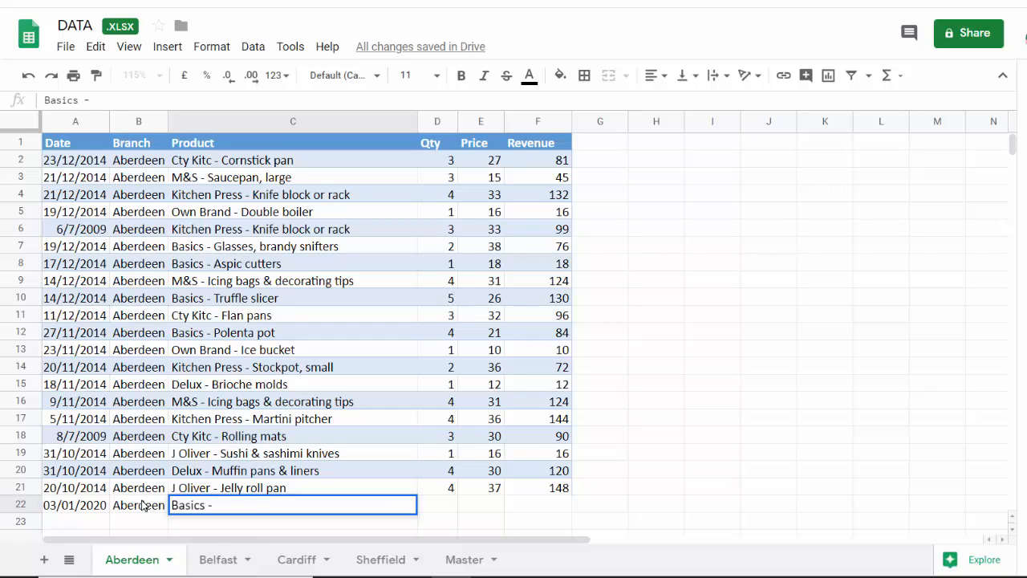
{"action": "type", "text": "Flan Pan"}
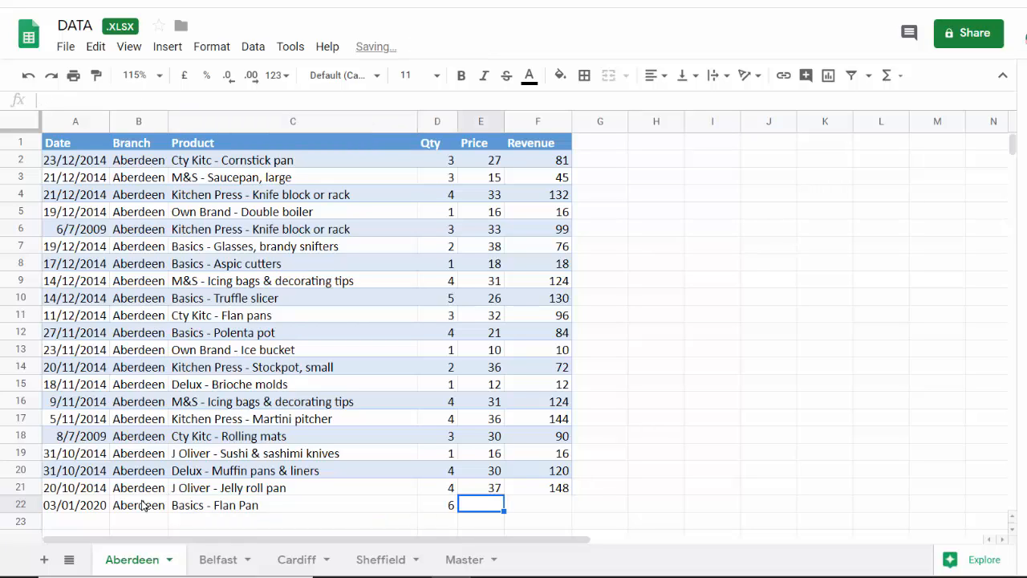
{"action": "type", "text": "67"}
{"action": "left_click", "coordinate": [537, 505]}
{"action": "type", "text": "="}
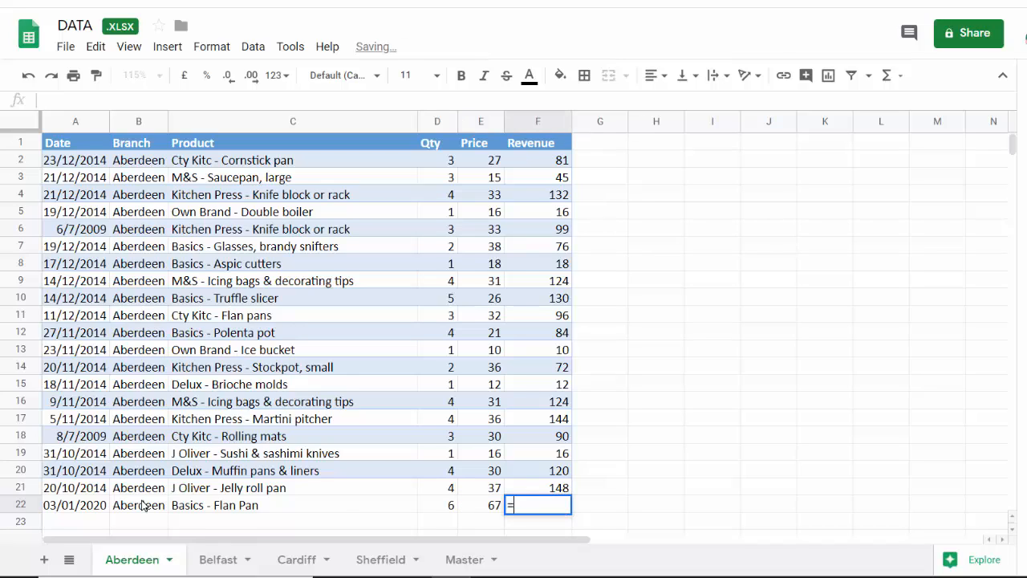
{"action": "left_click", "coordinate": [437, 505]}
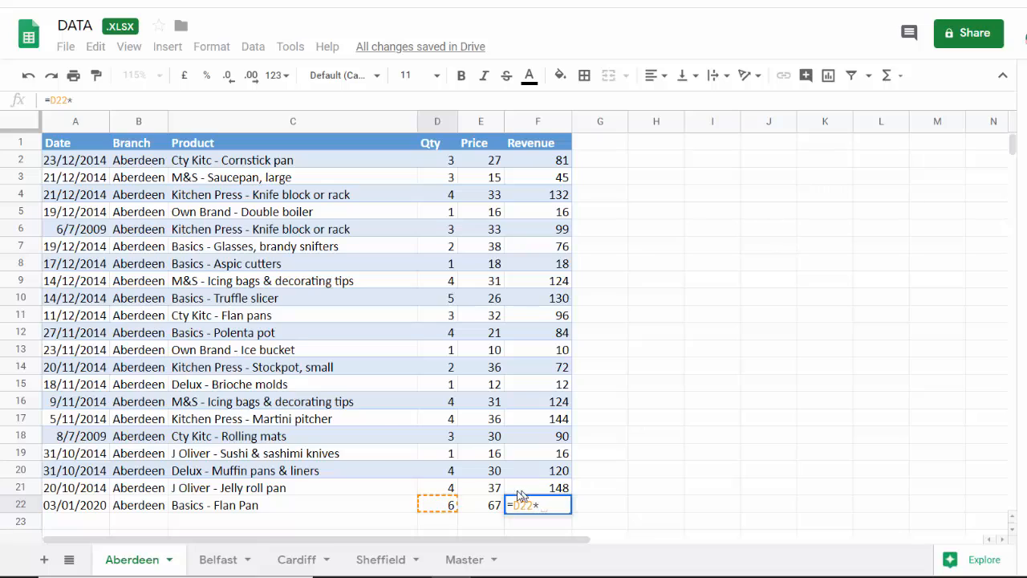
{"action": "key", "text": "Enter"}
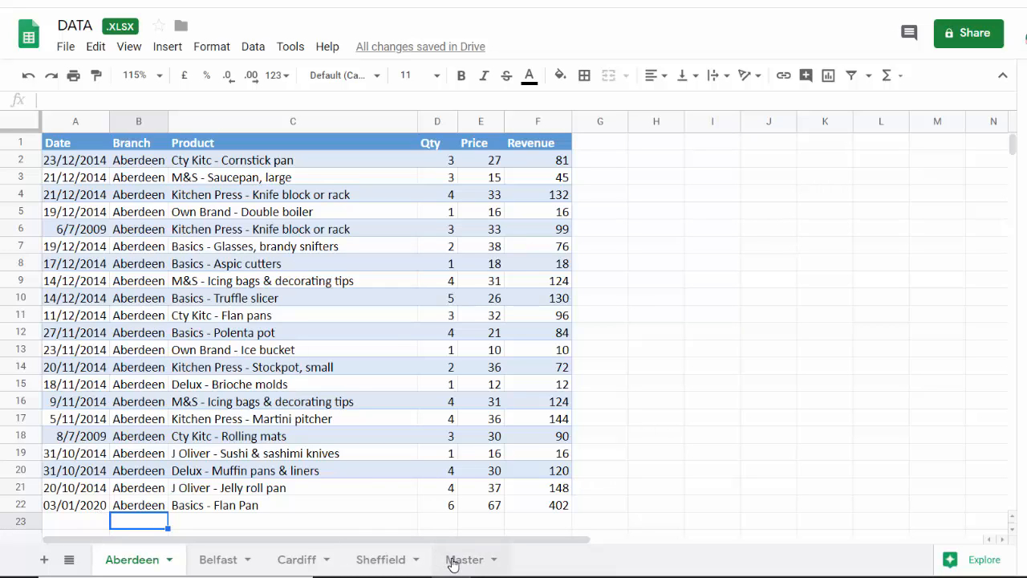
Step: Confirm the Flan Pan record on Master and reopen the QUERY formula in A2
{"action": "left_click", "coordinate": [464, 559]}
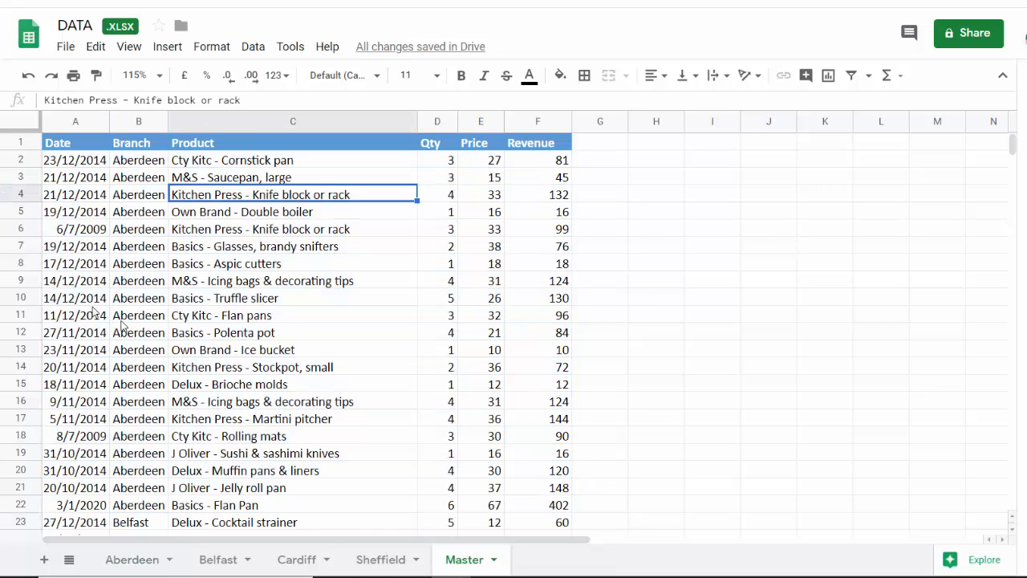
{"action": "mouse_move", "coordinate": [84, 506]}
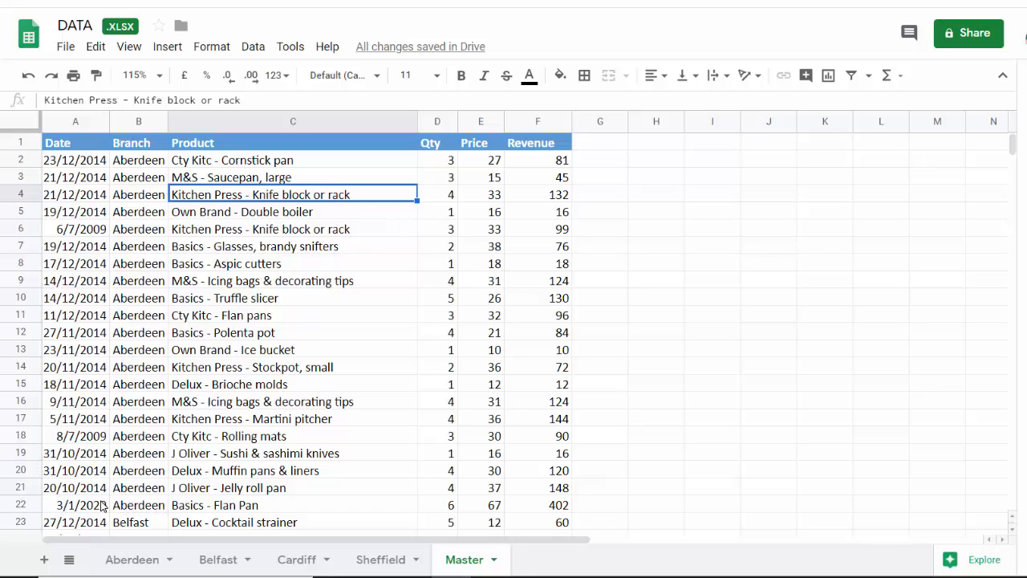
{"action": "mouse_move", "coordinate": [273, 503]}
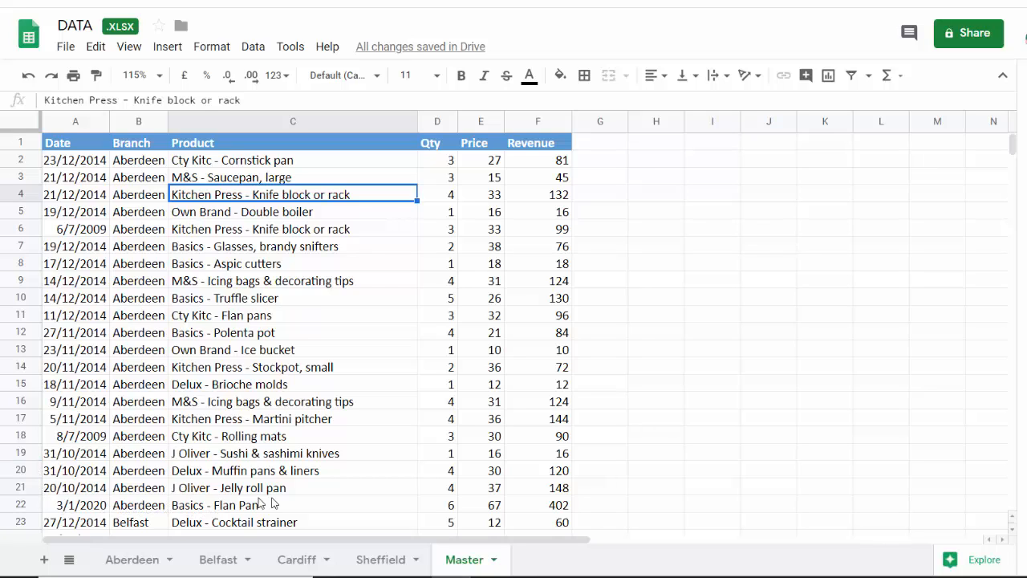
{"action": "mouse_move", "coordinate": [533, 508]}
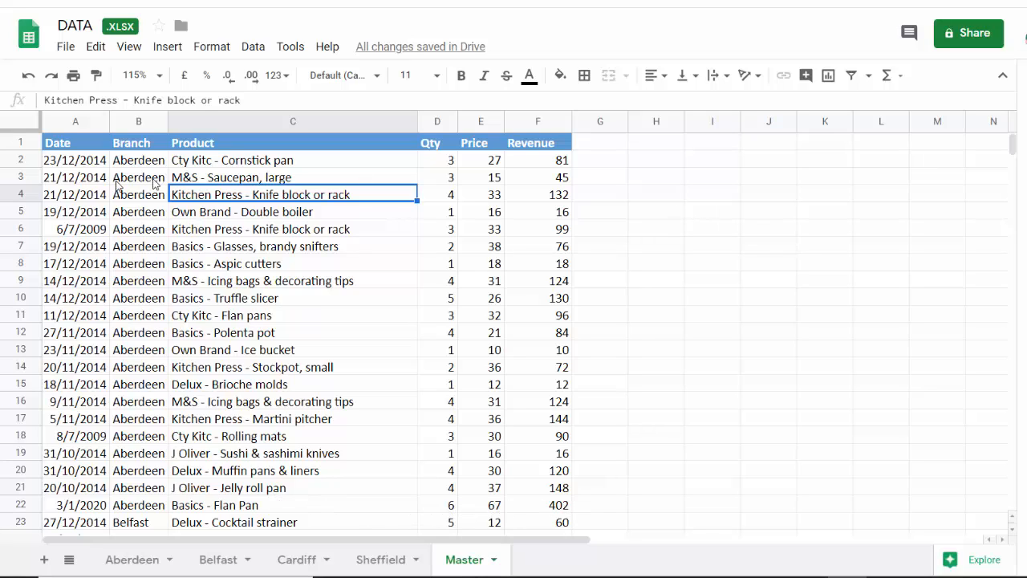
{"action": "left_click", "coordinate": [75, 159]}
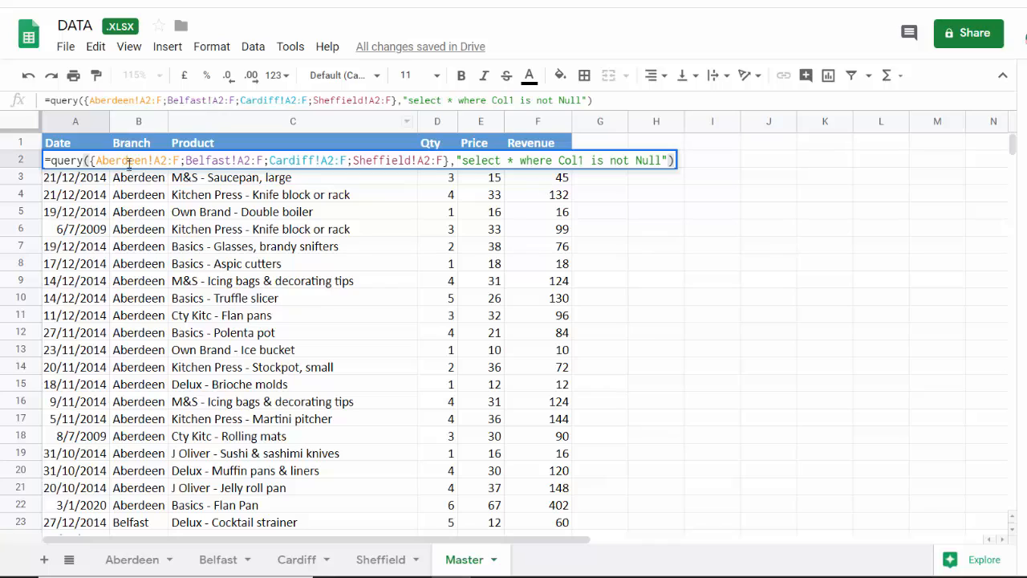
{"action": "mouse_move", "coordinate": [341, 158]}
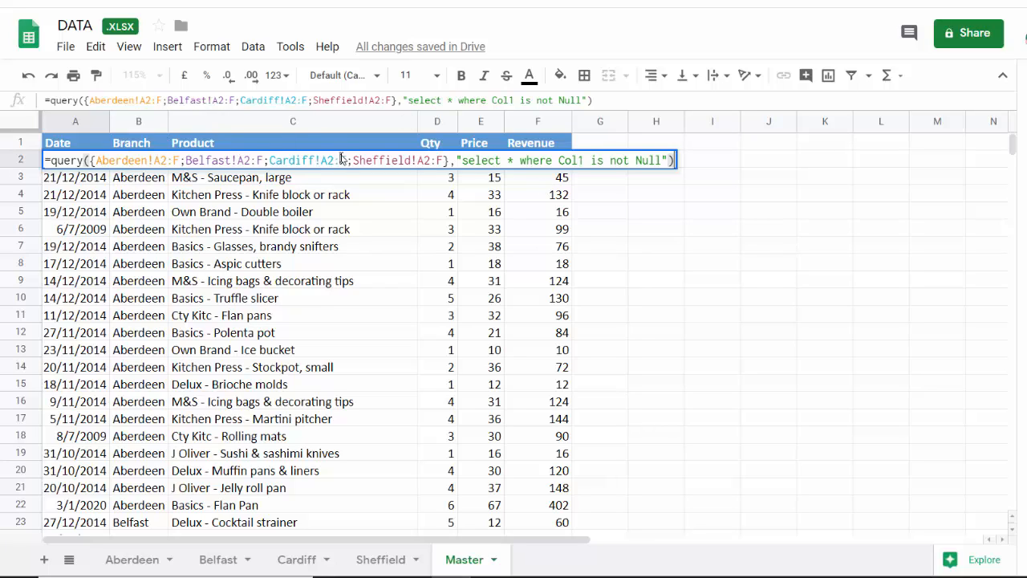
{"action": "mouse_move", "coordinate": [603, 177]}
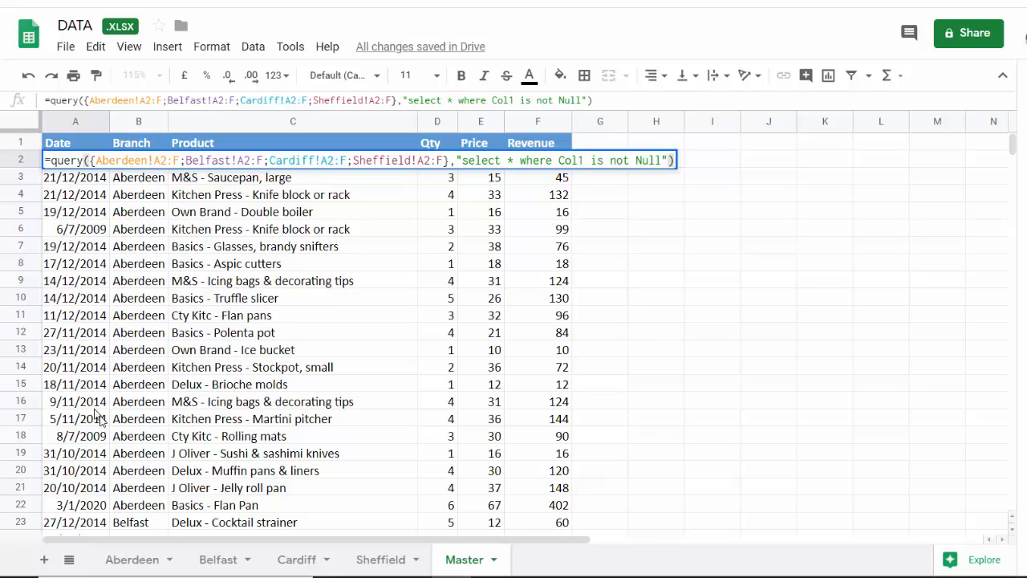
{"action": "mouse_move", "coordinate": [108, 533]}
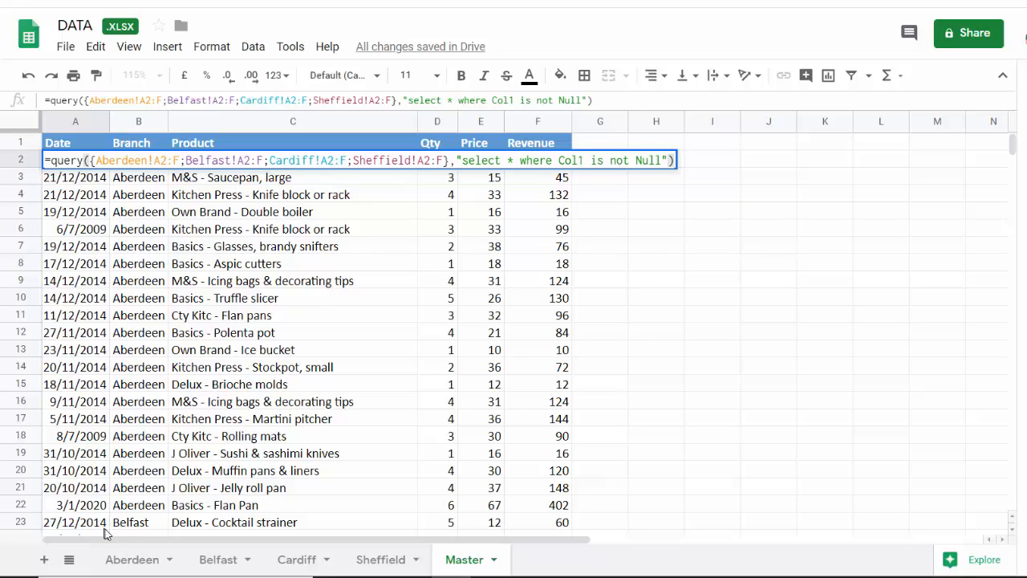
{"action": "mouse_move", "coordinate": [154, 534]}
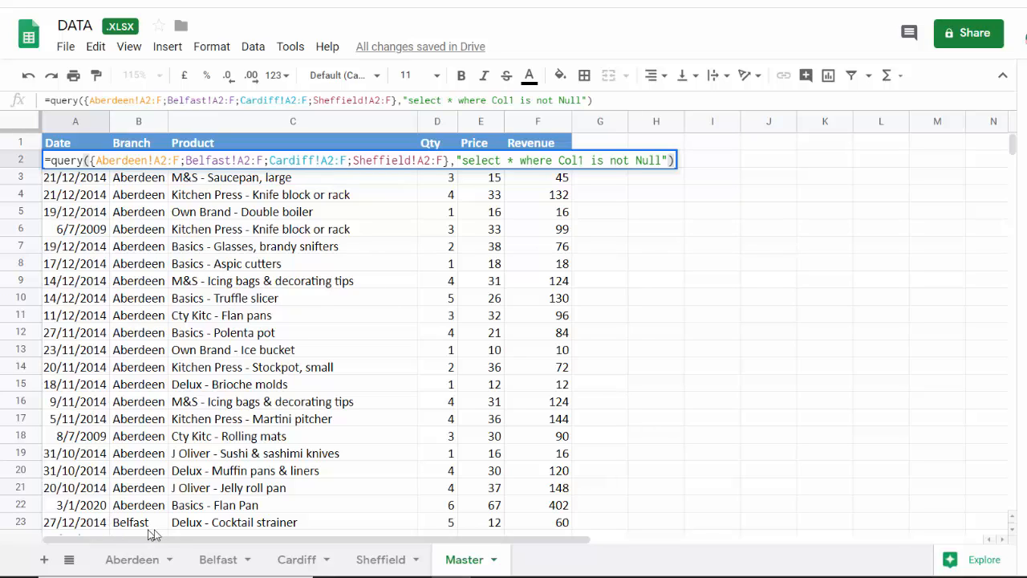
{"action": "mouse_move", "coordinate": [382, 535]}
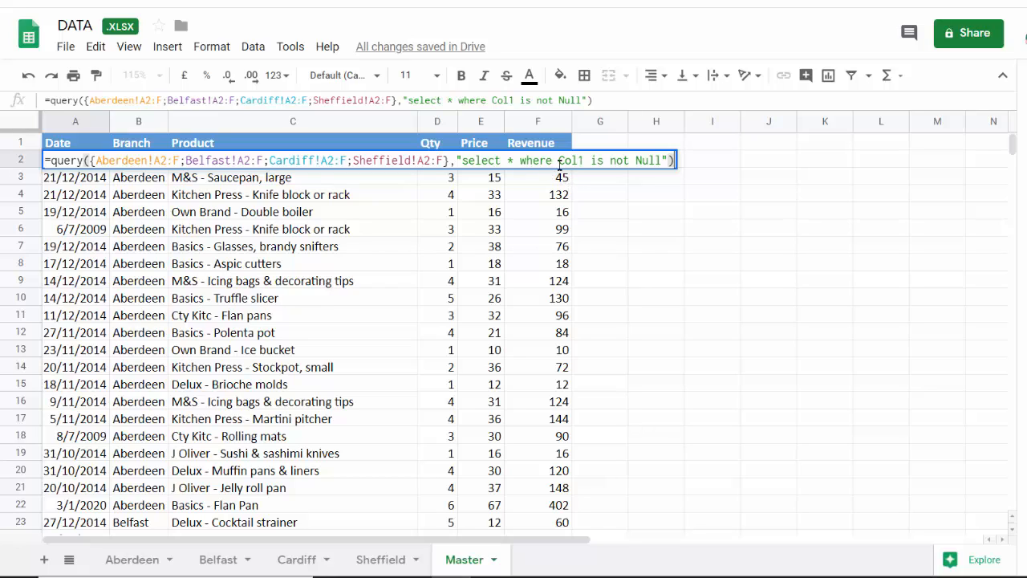
{"action": "double_click", "coordinate": [568, 161]}
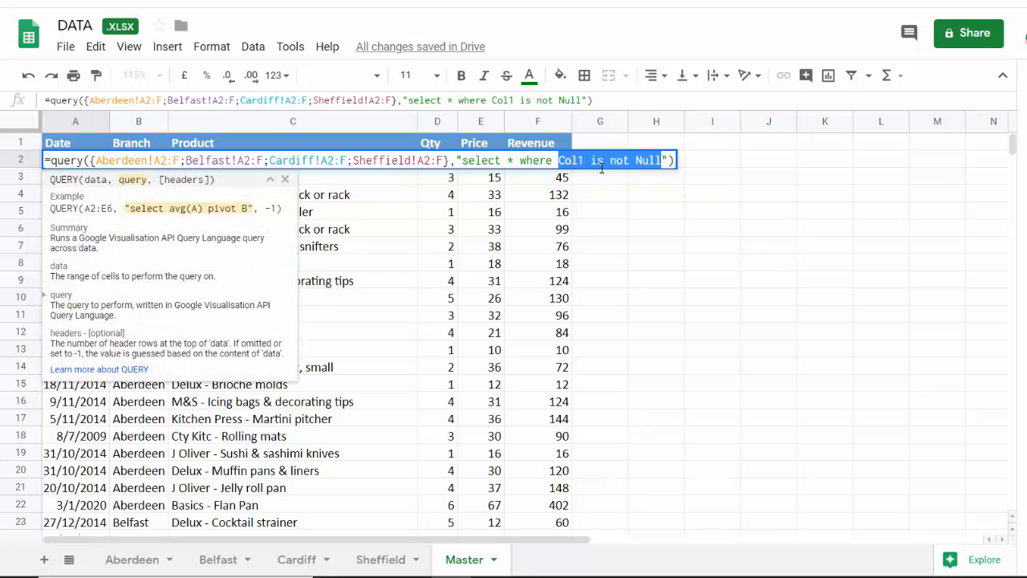
Step: Extend the query condition with 'or Col2 is not Null' by reusing the copied clause
{"action": "key", "text": "ctrl+c"}
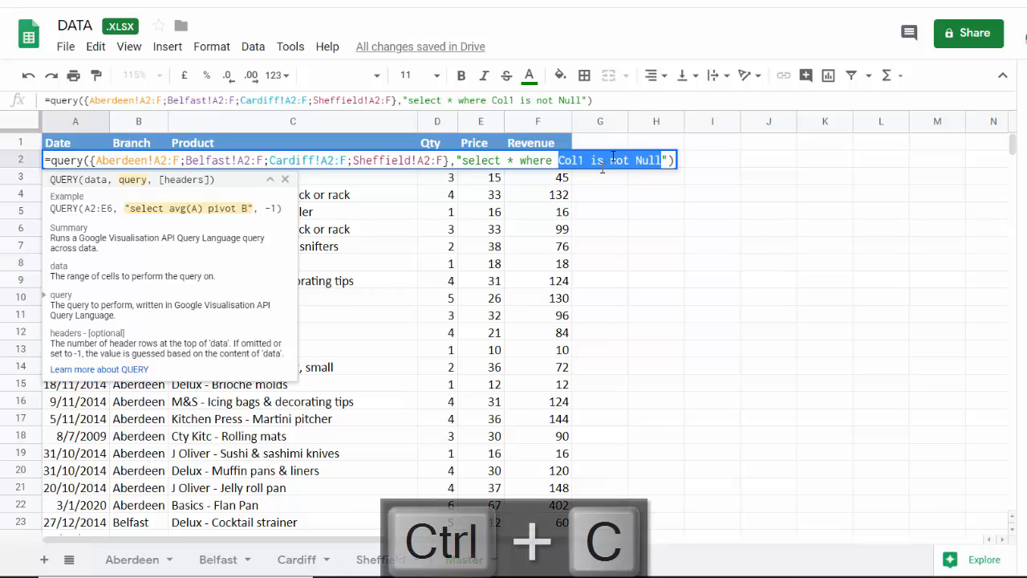
{"action": "type", "text": "\" \""}
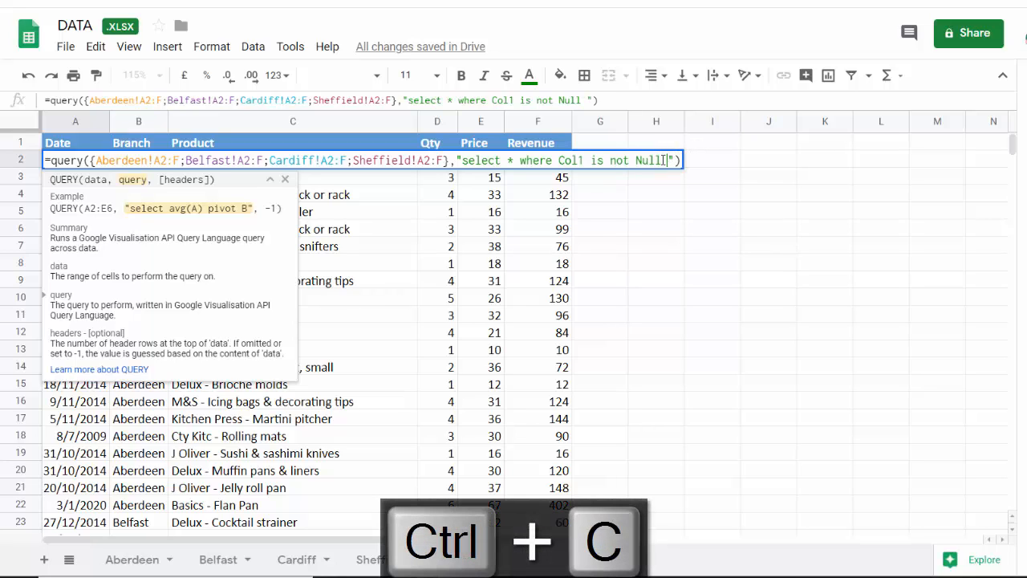
{"action": "type", "text": "or Col2 is not Null"}
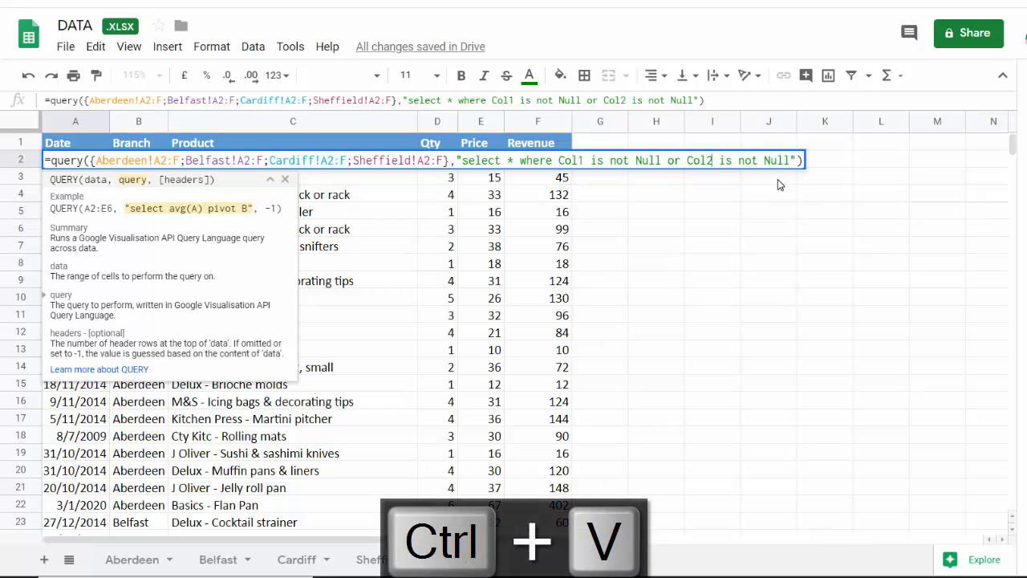
{"action": "left_click", "coordinate": [470, 559]}
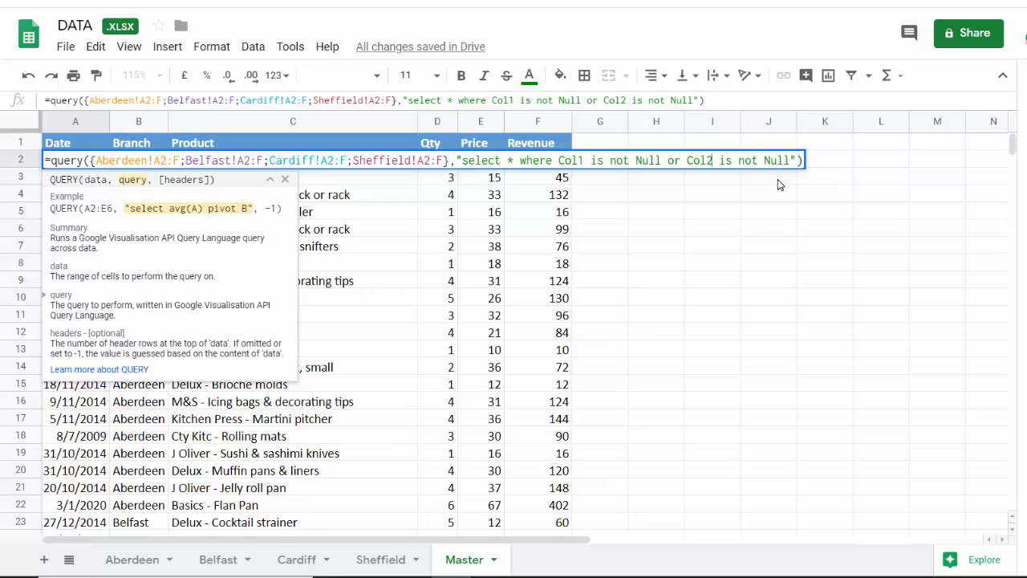
{"action": "mouse_move", "coordinate": [784, 181]}
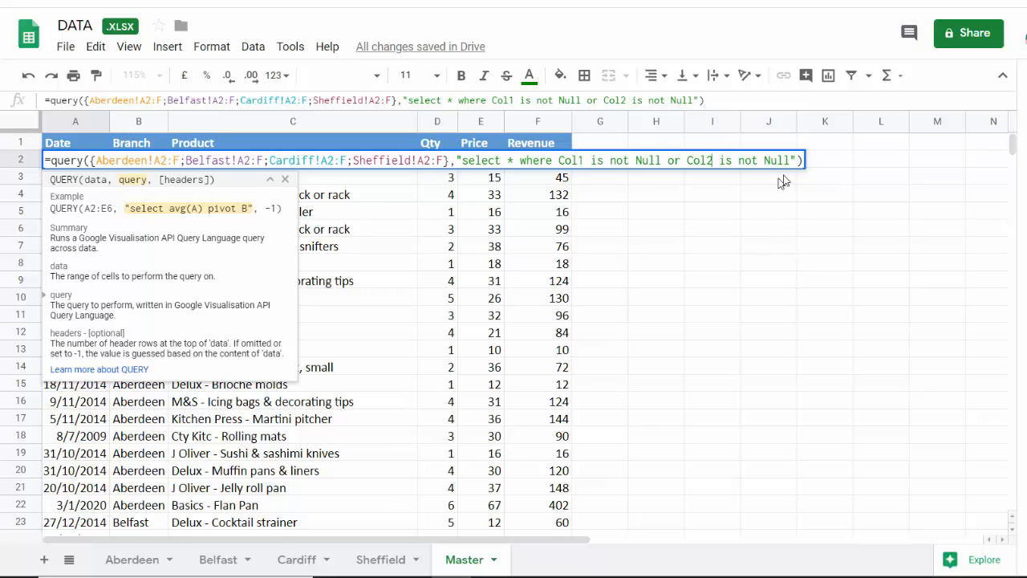